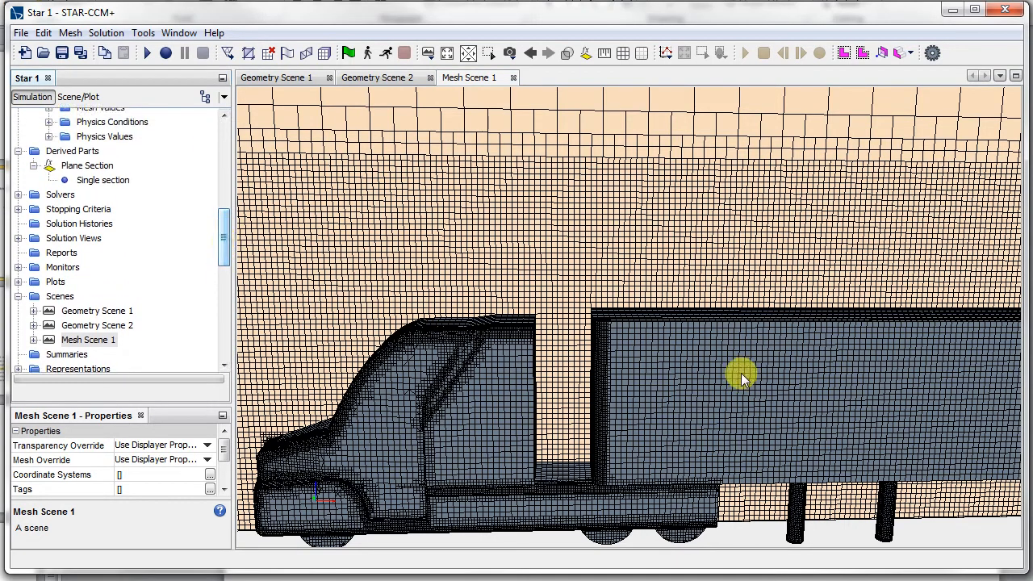
- Inspect the inlet boundary's physics values in the tree and collapse them again
scroll("up", 3)
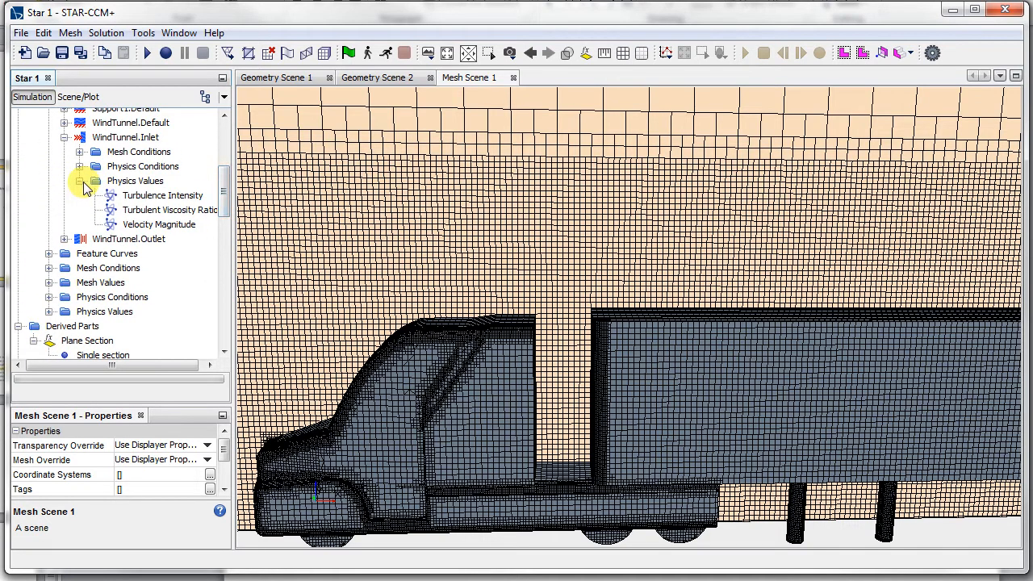
left_click(81, 181)
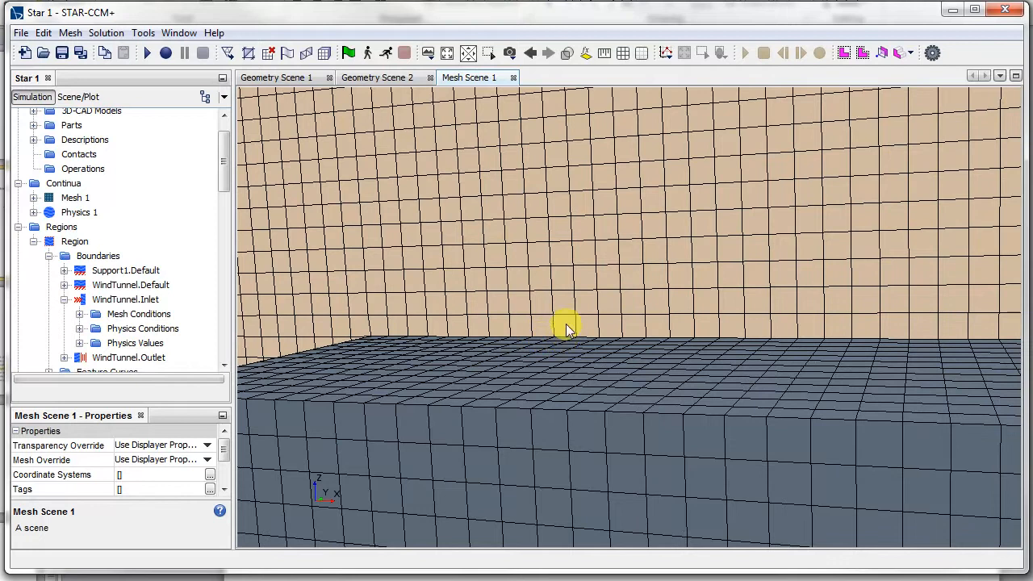
mouse_move(391, 339)
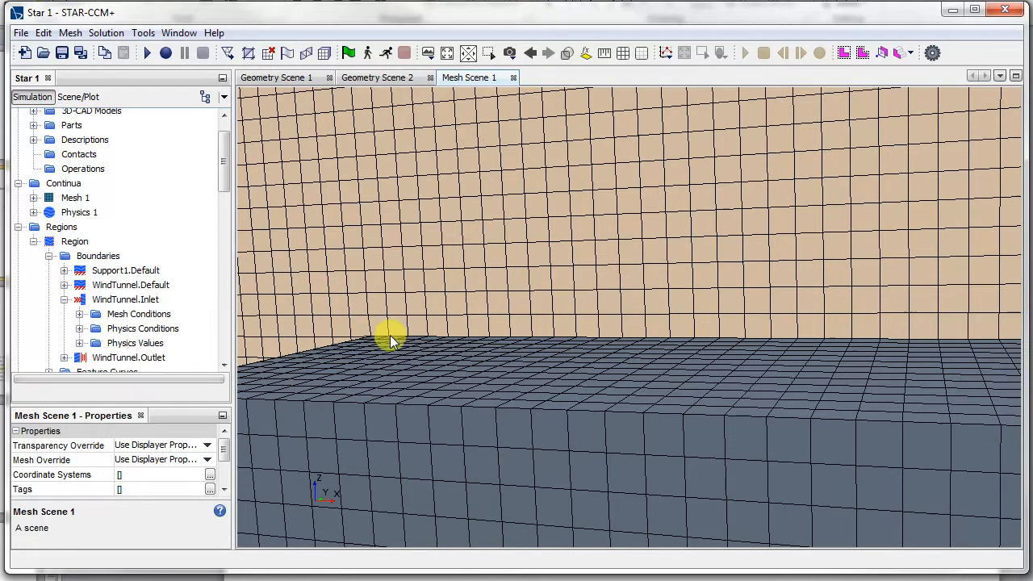
mouse_move(276, 262)
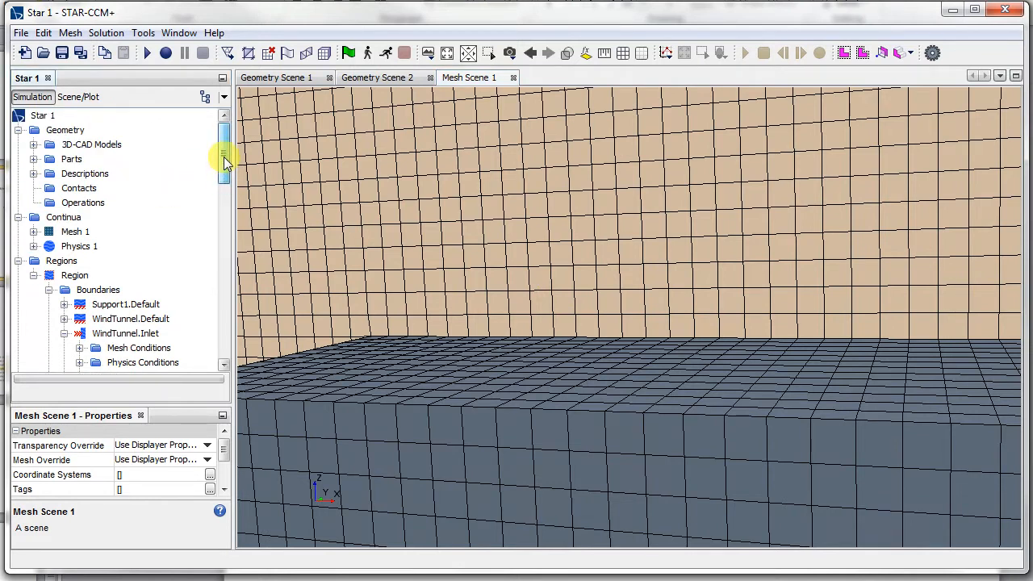
- Enable the Prism Layer Mesher model on the Mesh 1 continuum
left_click(74, 232)
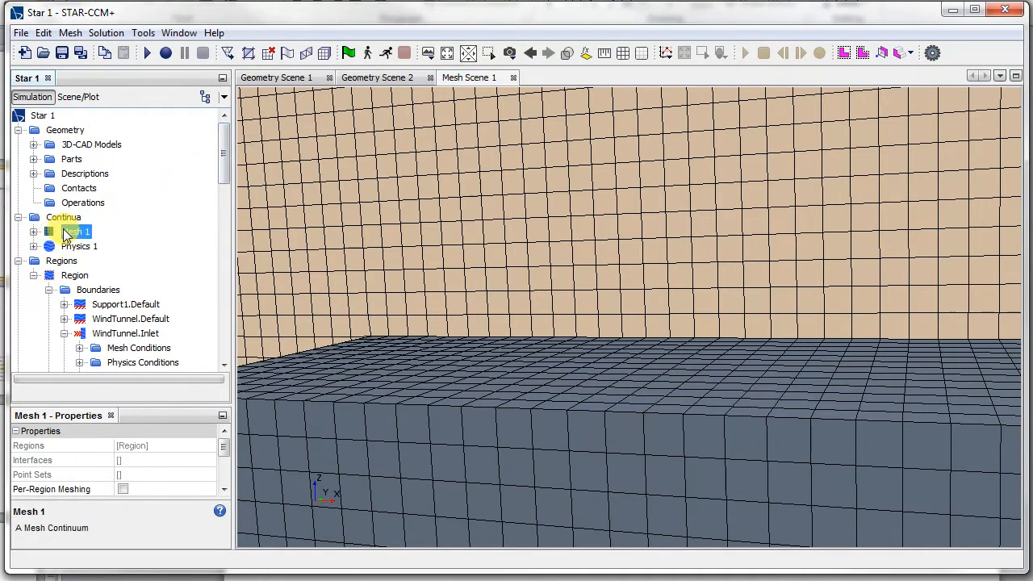
double_click(75, 231)
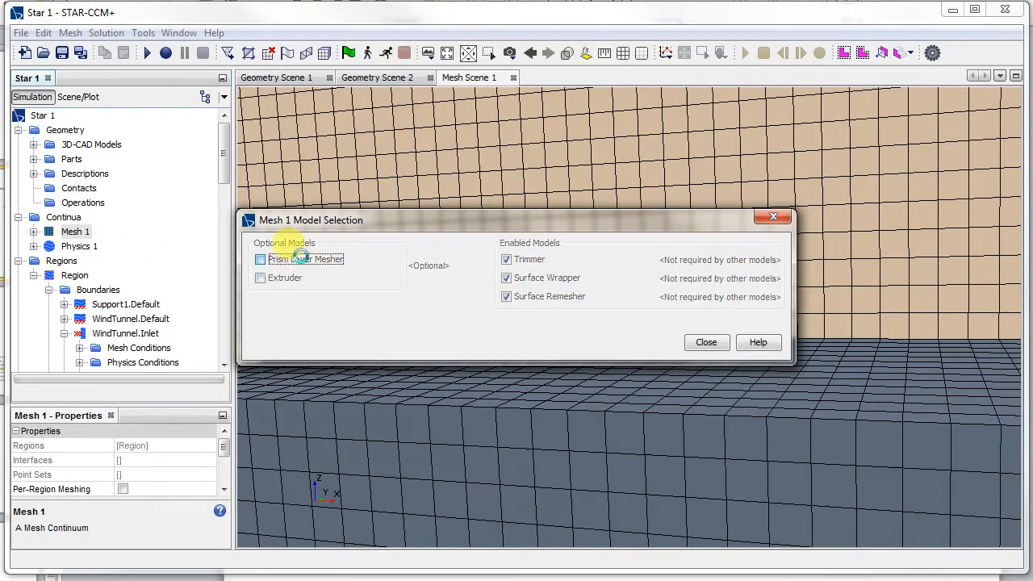
left_click(706, 342)
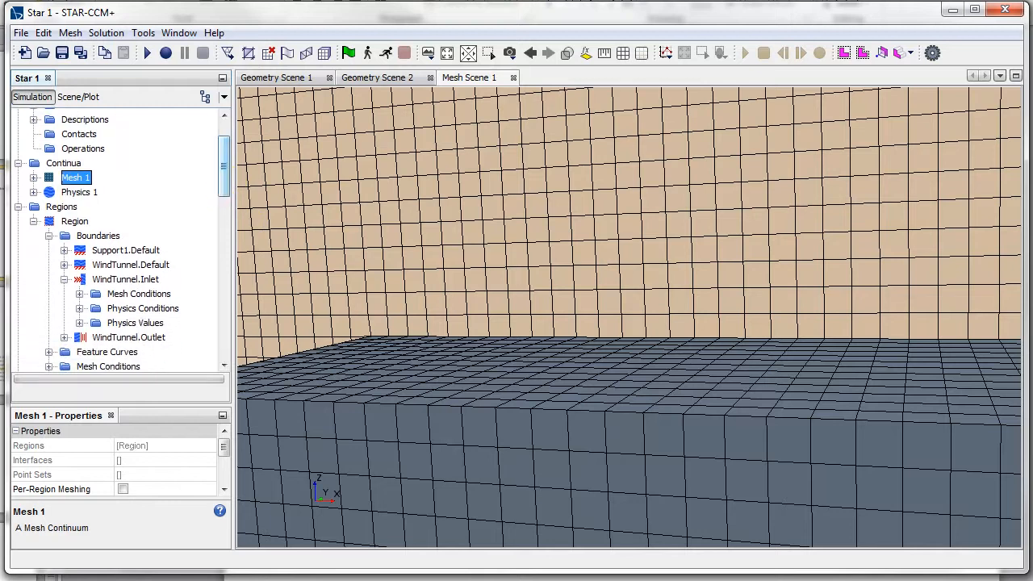
- Review the prism layer mesher properties, the 10.0 cm base size and the prism layer thickness settings
left_click(34, 177)
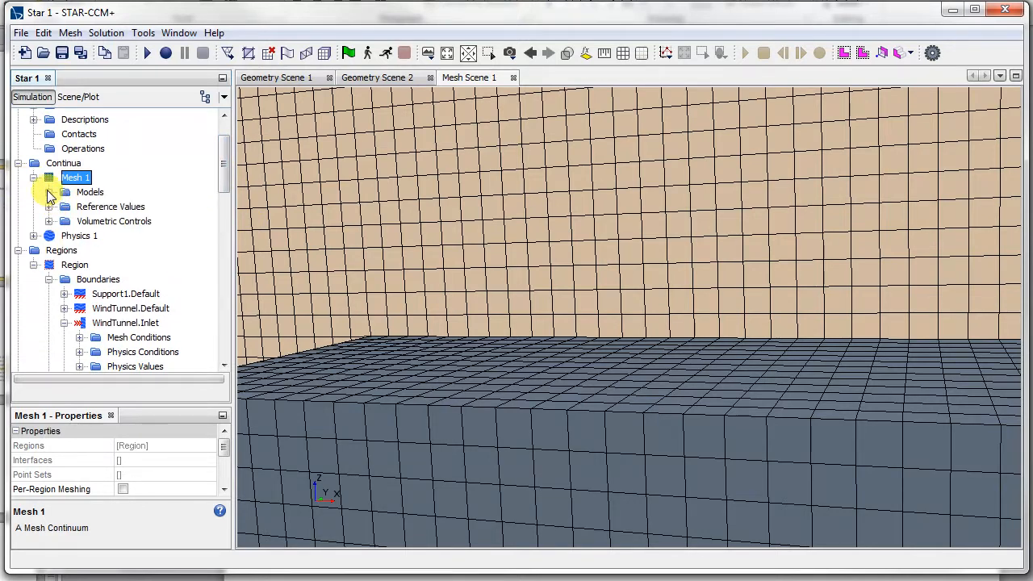
left_click(48, 192)
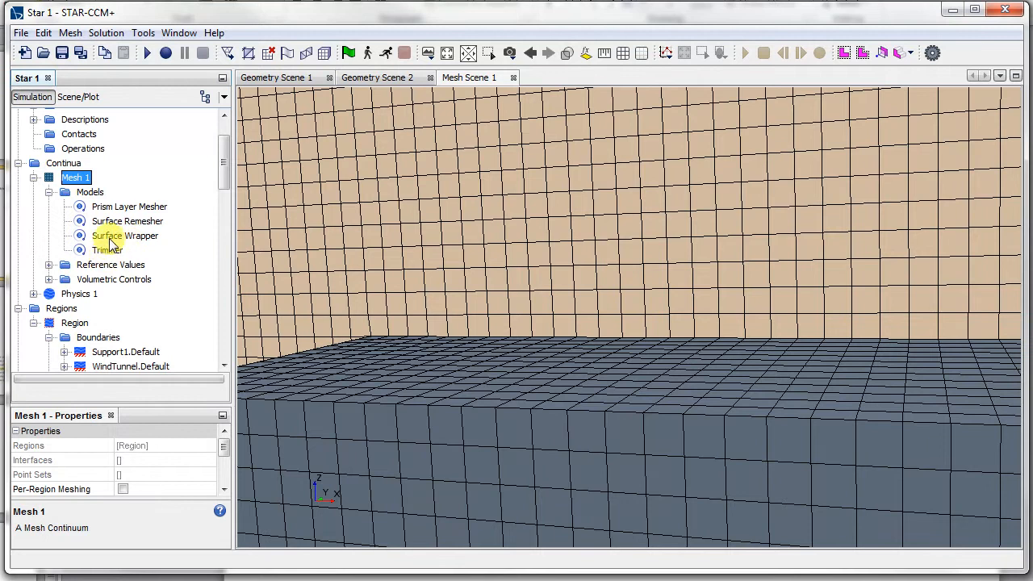
left_click(129, 206)
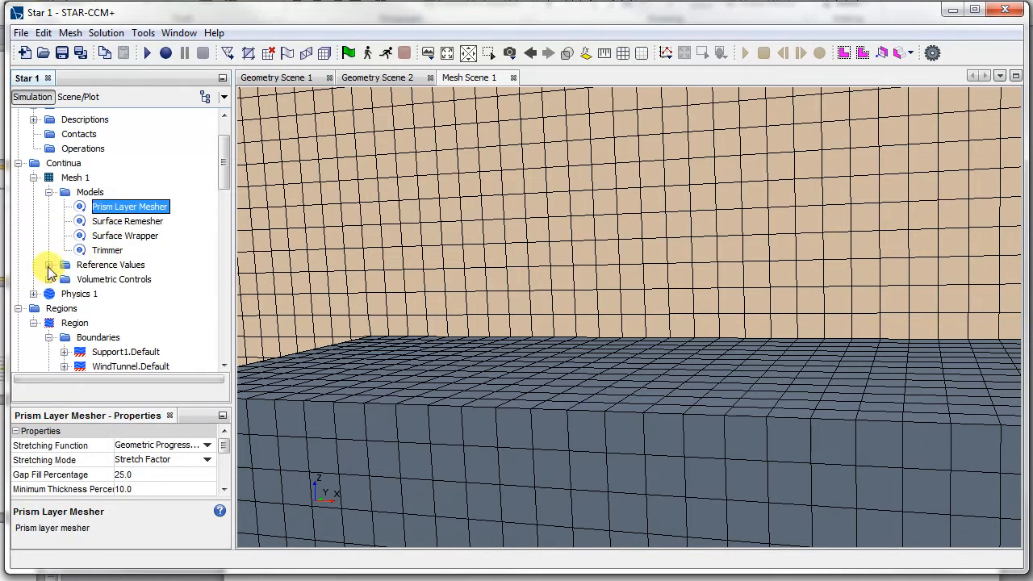
left_click(49, 265)
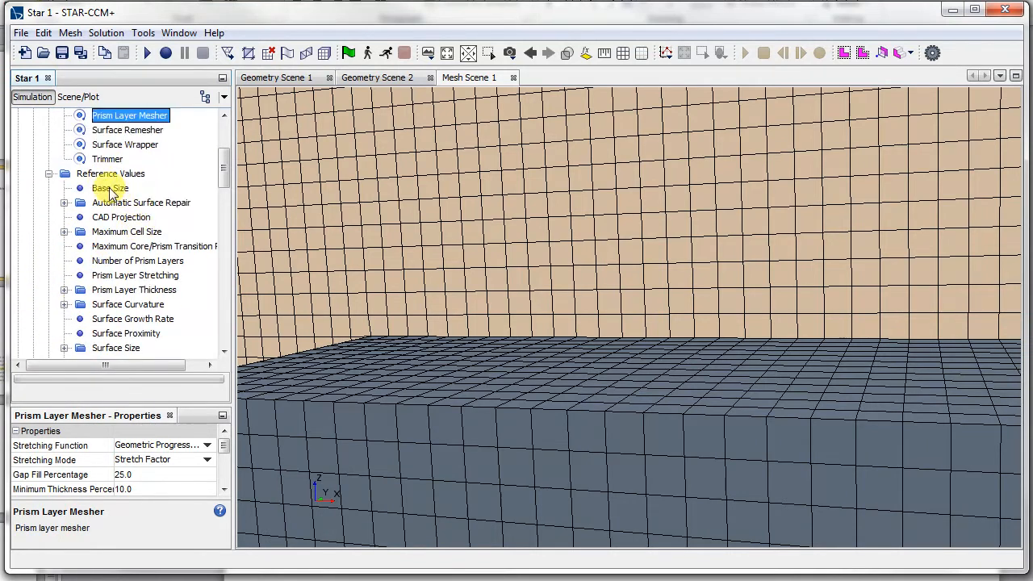
left_click(110, 188)
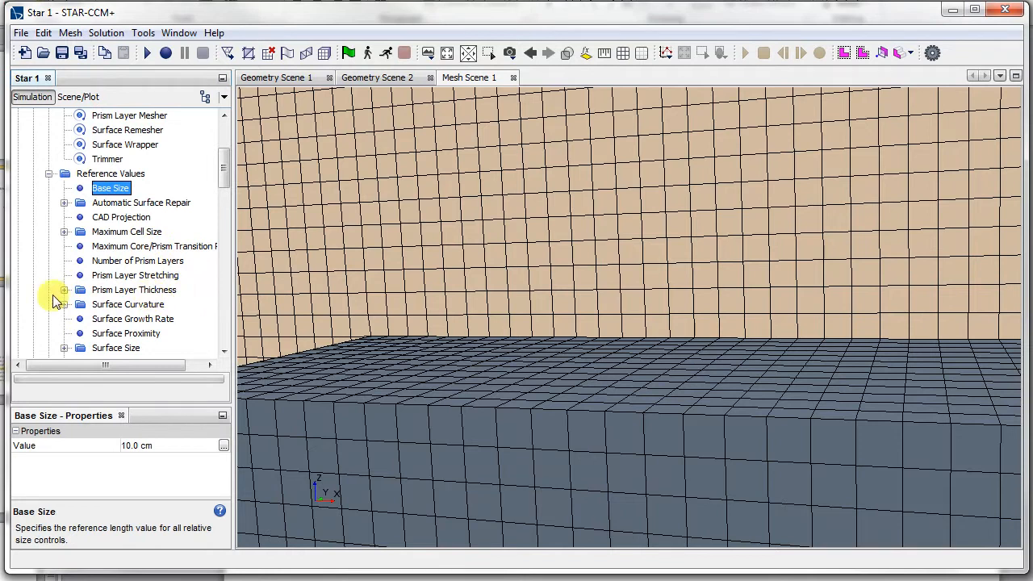
left_click(64, 290)
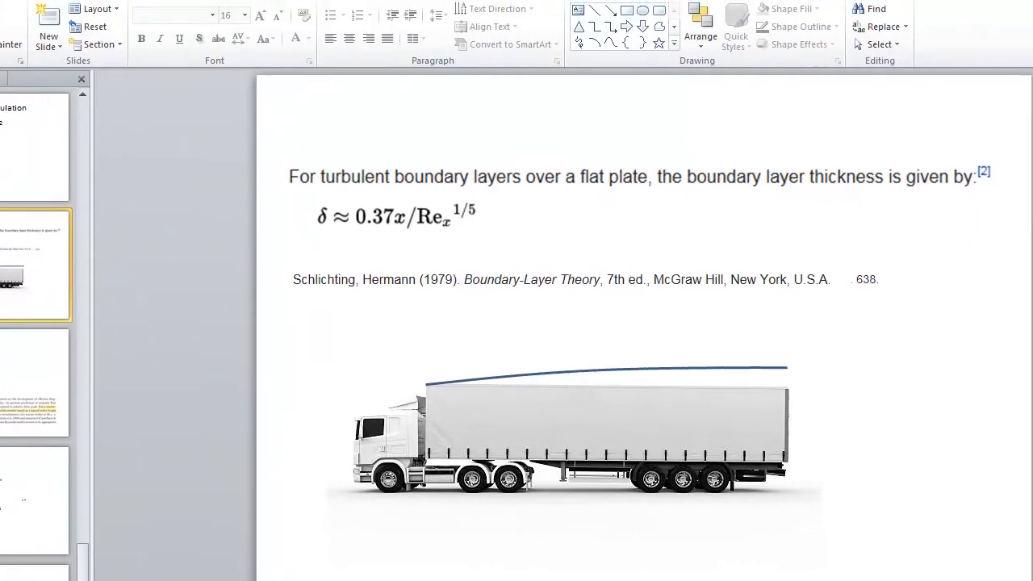
mouse_move(387, 25)
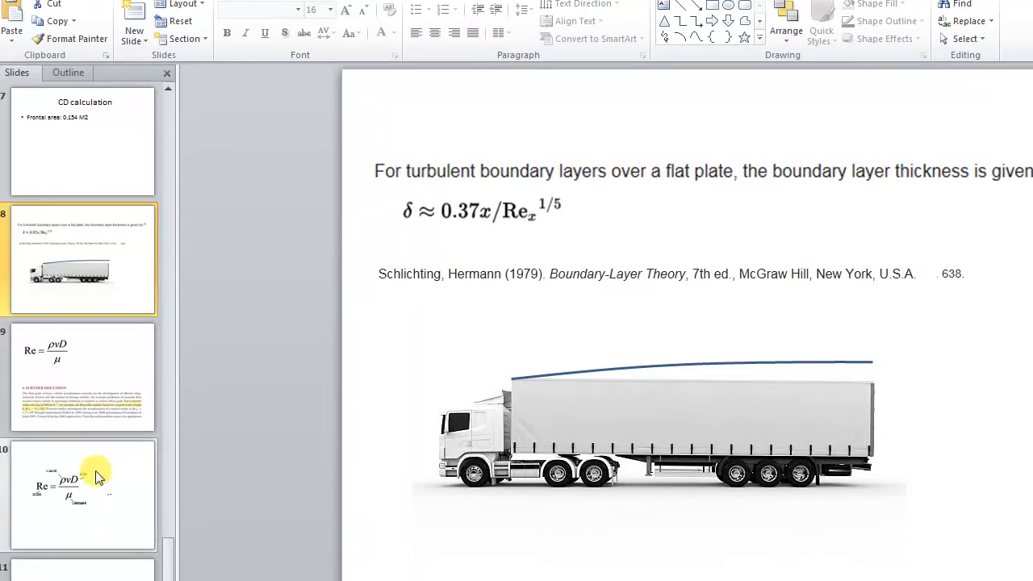
- View the Reynolds number slide, then return to the boundary layer thickness slide
left_click(80, 374)
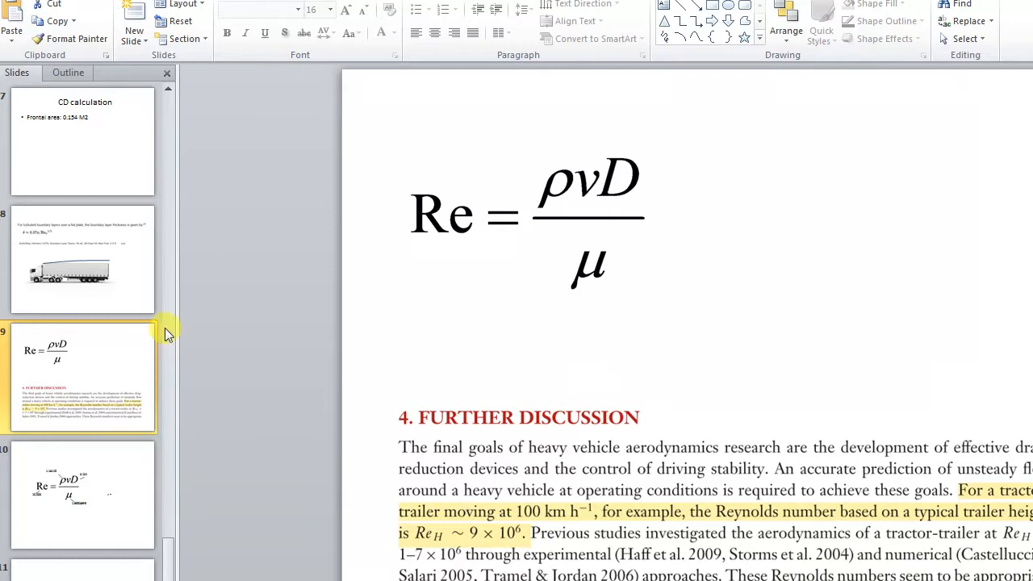
left_click(81, 258)
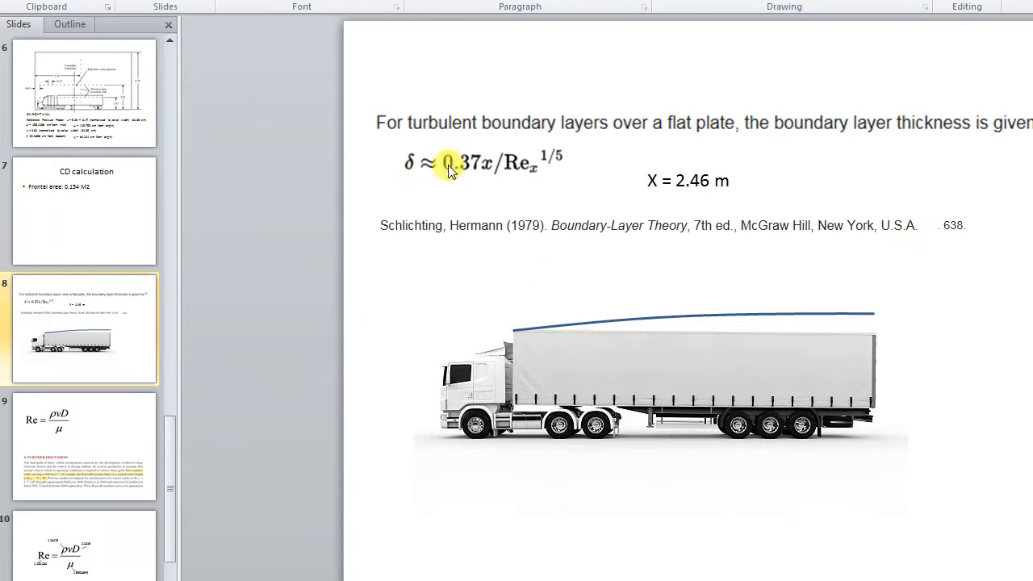
mouse_move(470, 220)
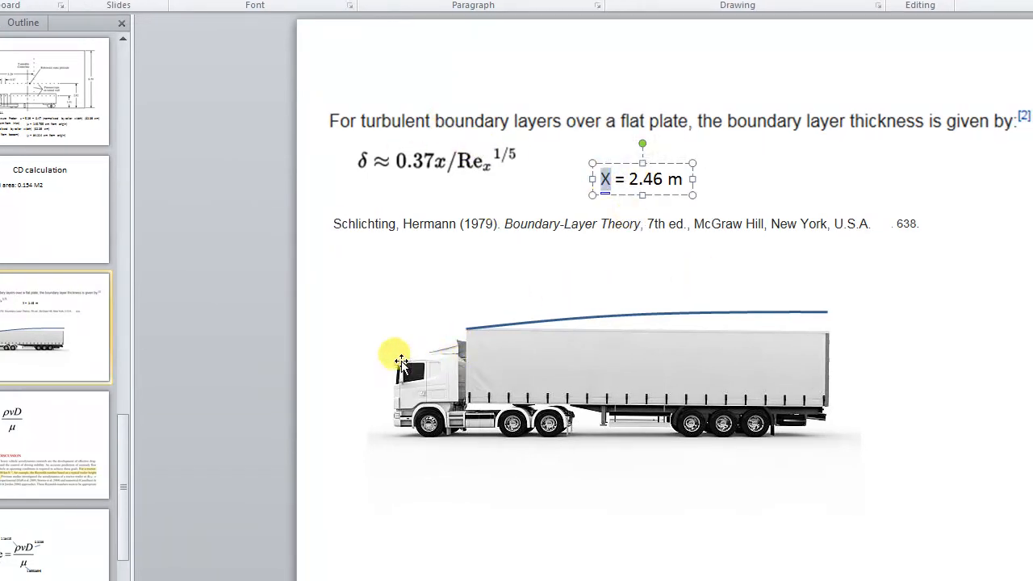
mouse_move(369, 359)
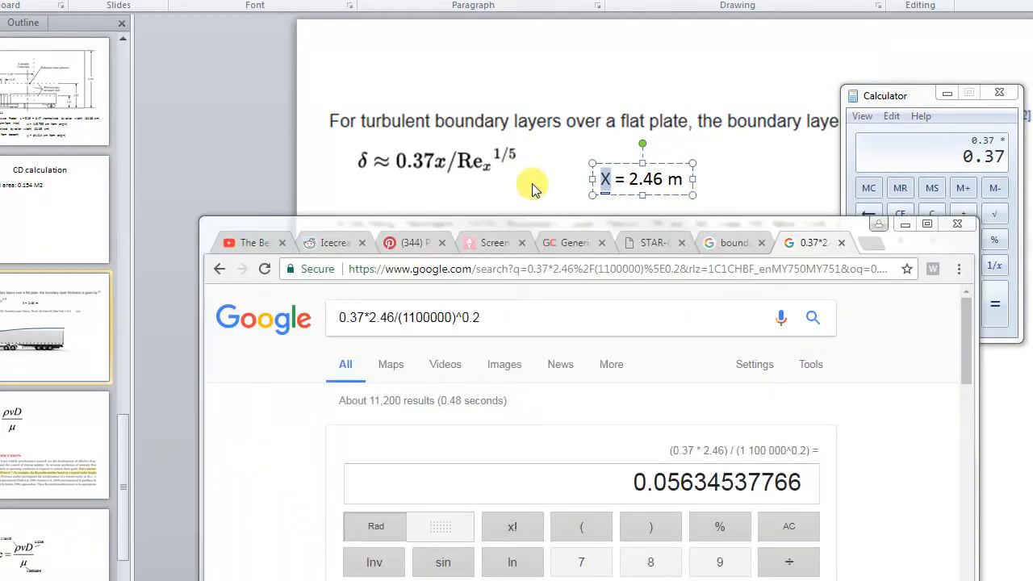
- Select the digits of the computed thickness 0.05634537766 from 0.37*2.46/(1100000)^0.2
double_click(425, 317)
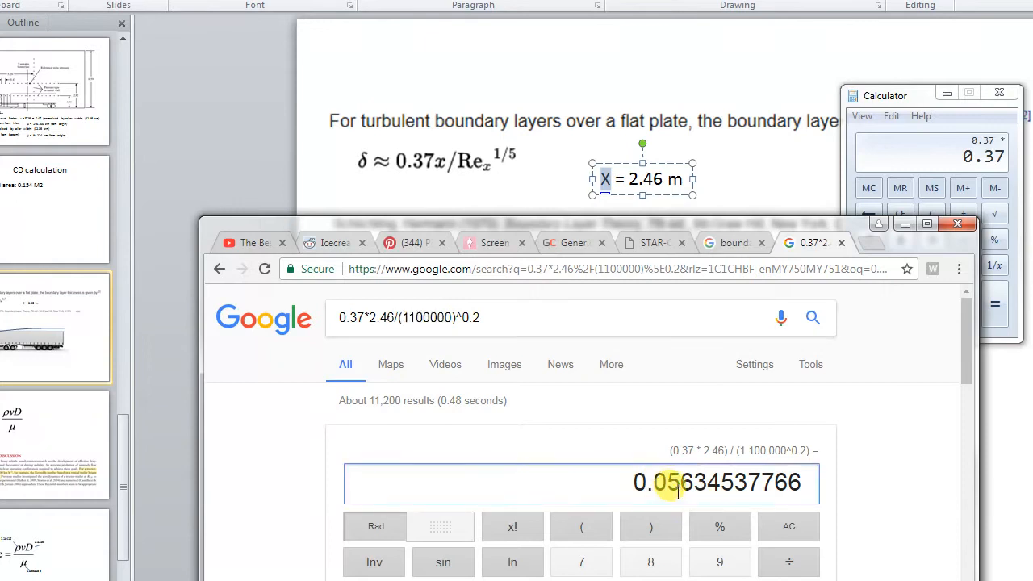
double_click(650, 481)
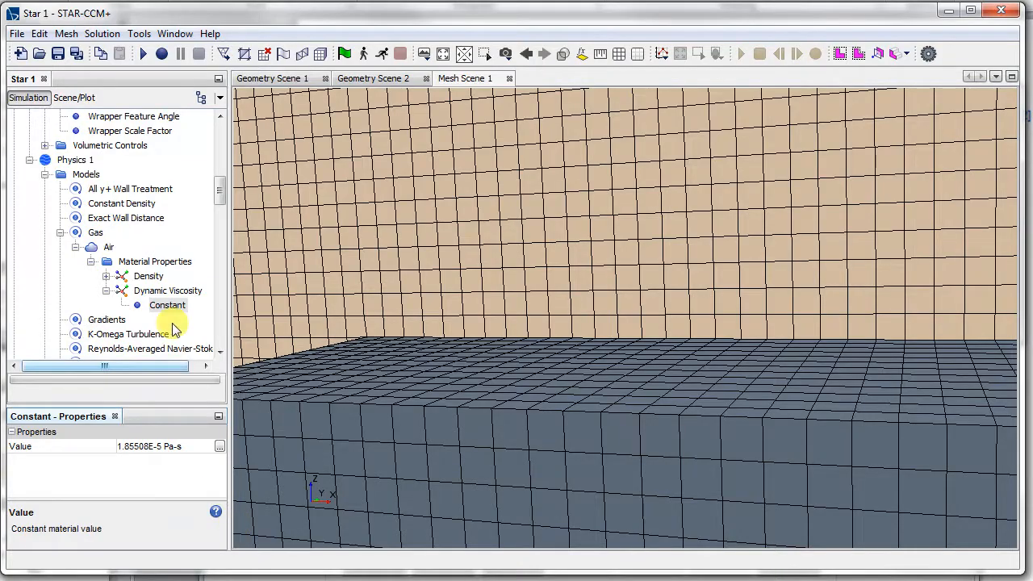
- Set prism layer stretching to 1.3 and switch prism layer thickness to an absolute size
left_click(95, 319)
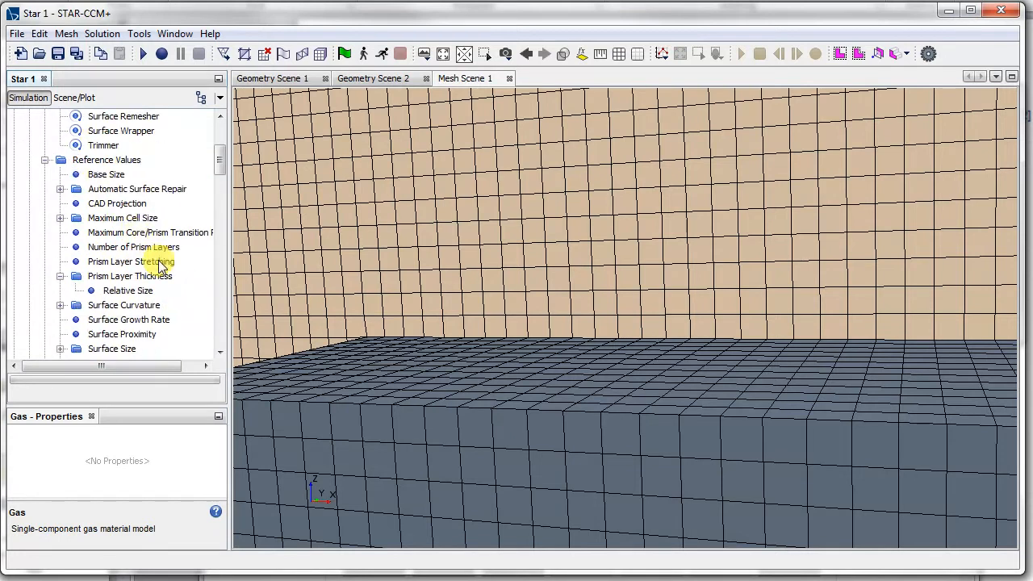
left_click(134, 247)
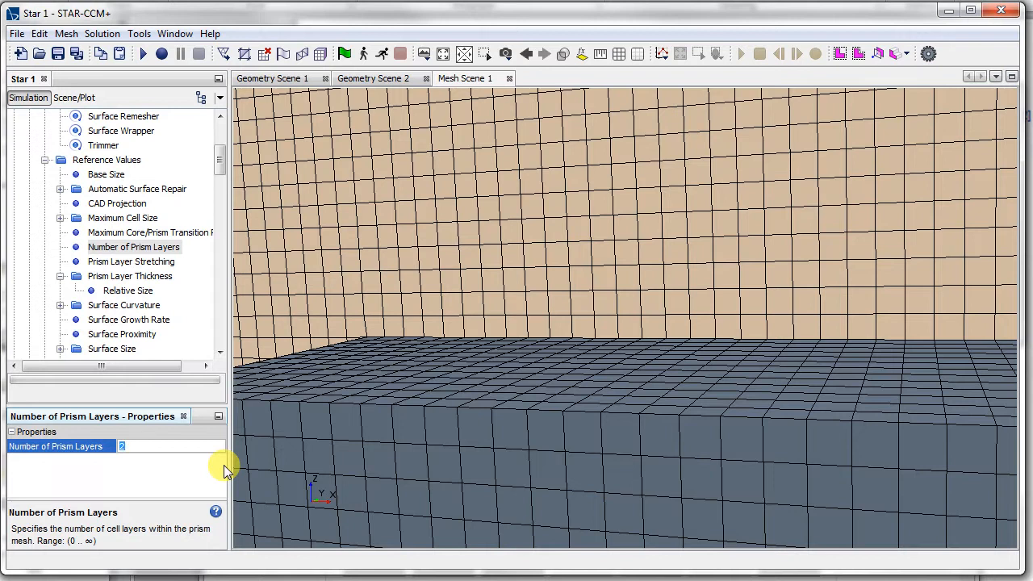
left_click(131, 262)
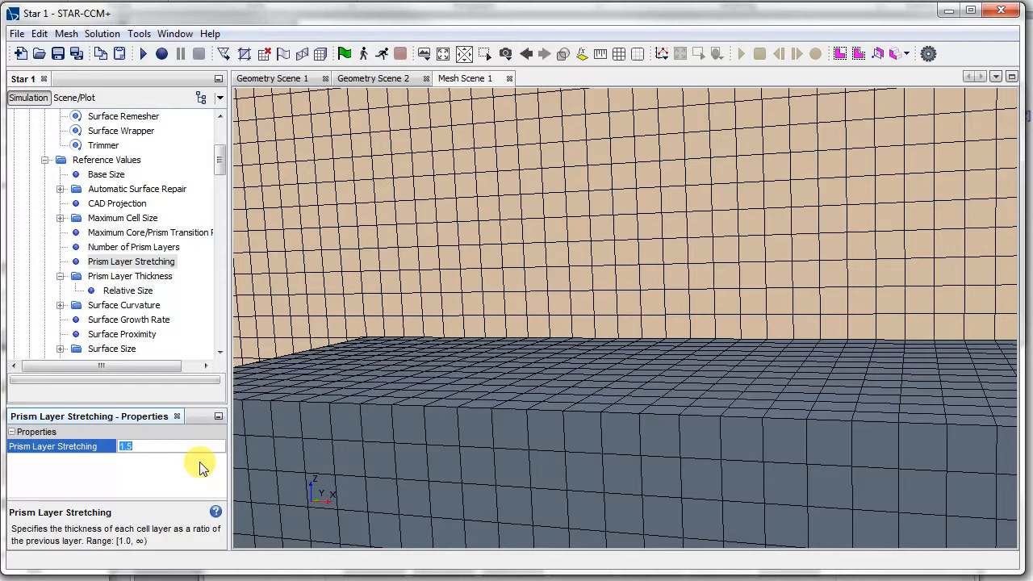
type("1.3")
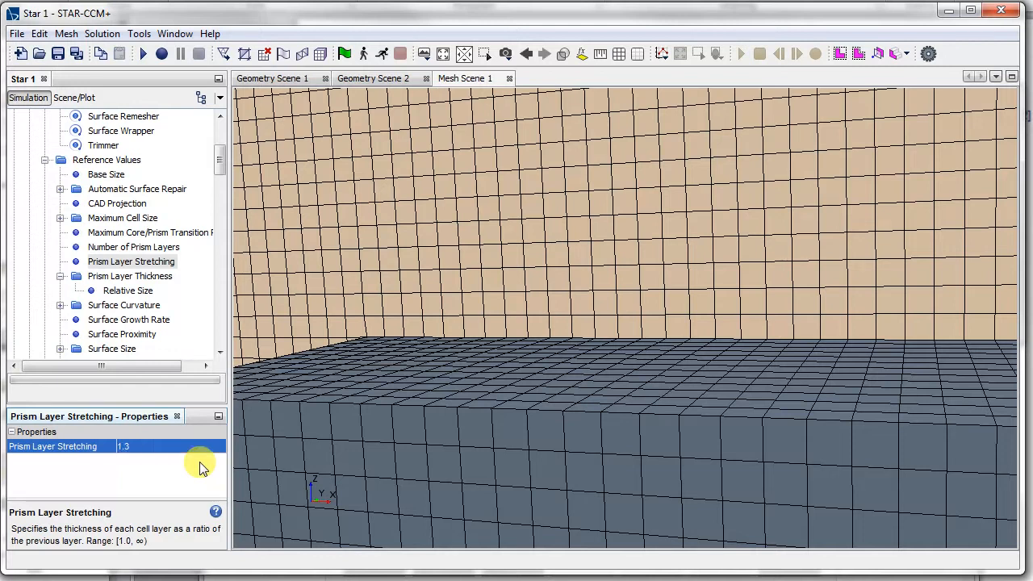
left_click(130, 276)
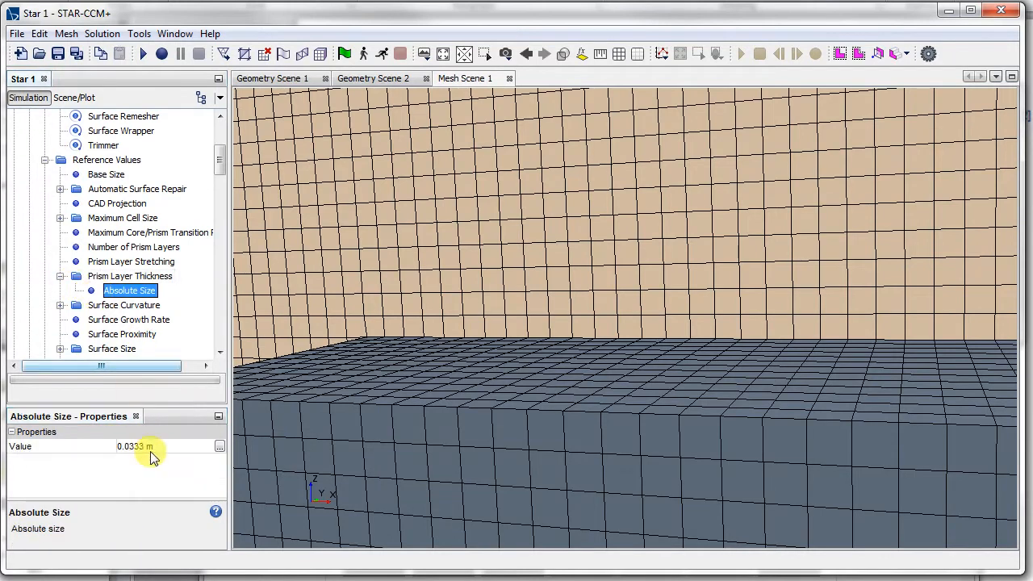
left_click(137, 446)
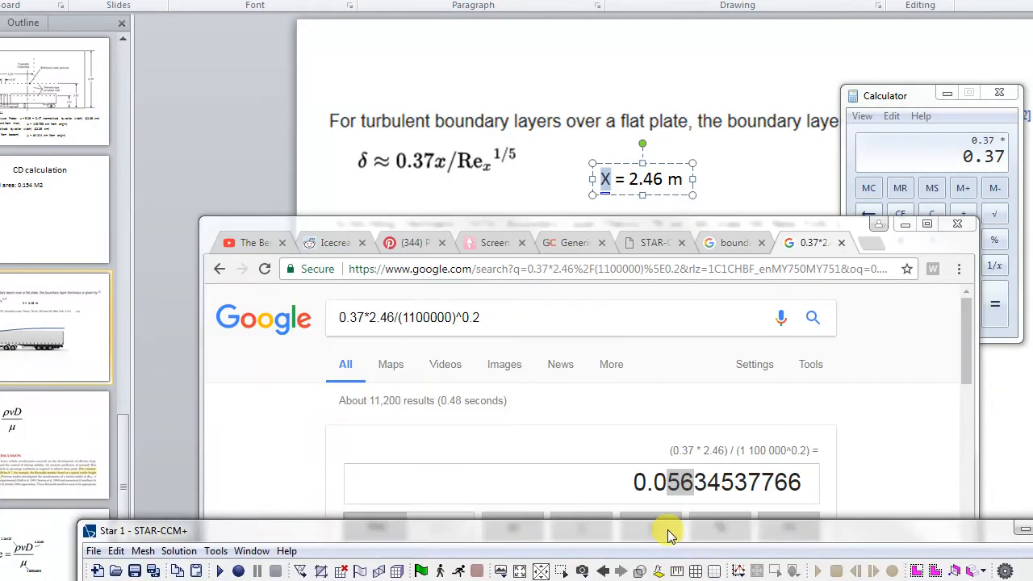
- Set the absolute prism layer thickness to 6 cm
left_click(141, 531)
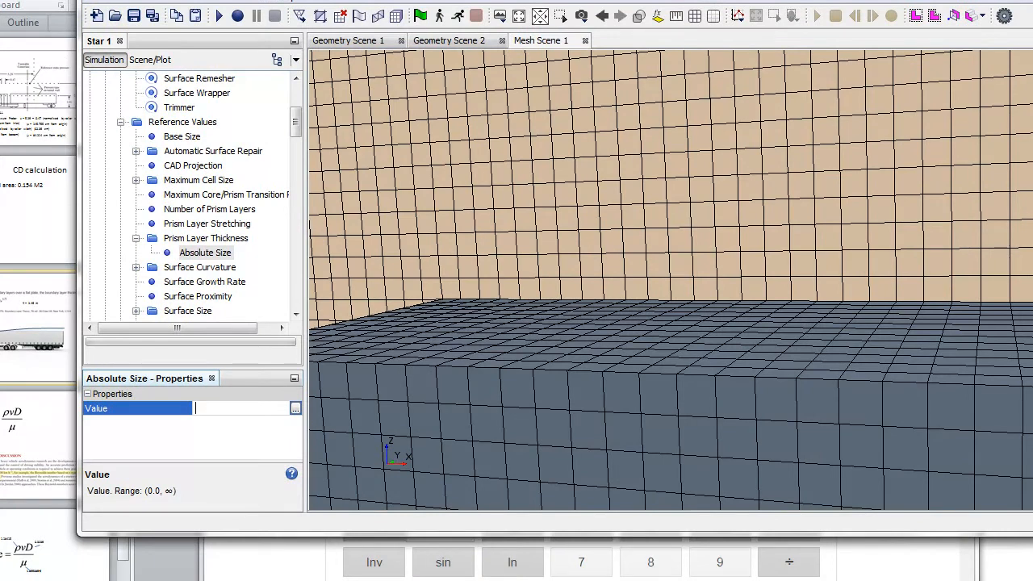
type("6cm")
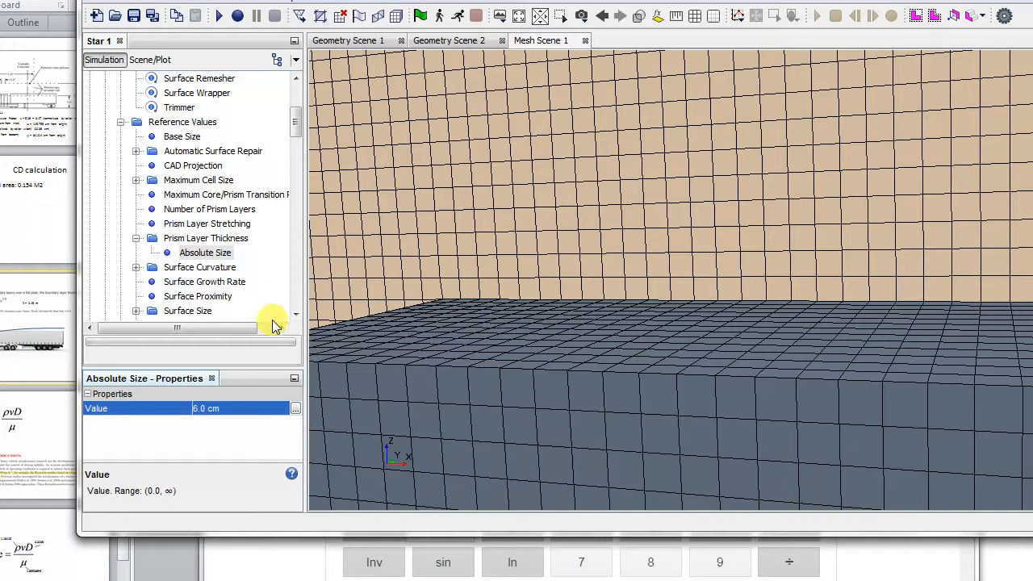
mouse_move(549, 165)
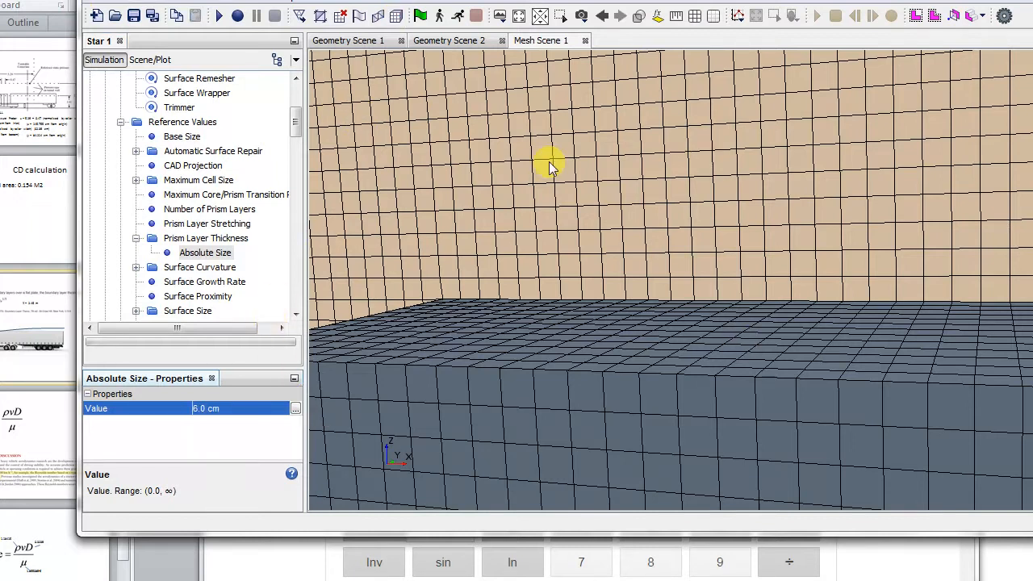
mouse_move(396, 16)
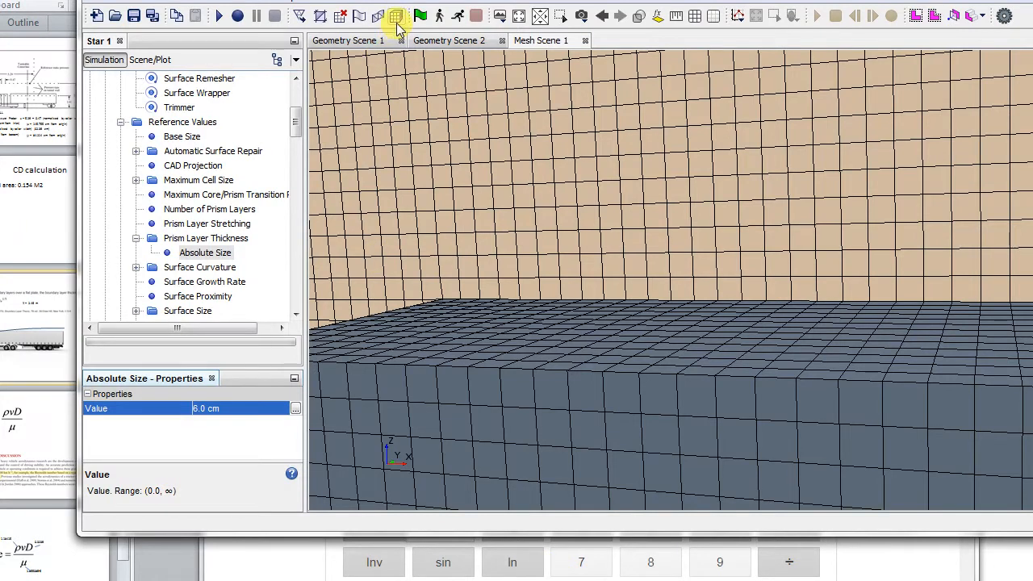
- Regenerate the volume mesh and zoom in on the prism layers at the wall–floor junction
left_click(396, 15)
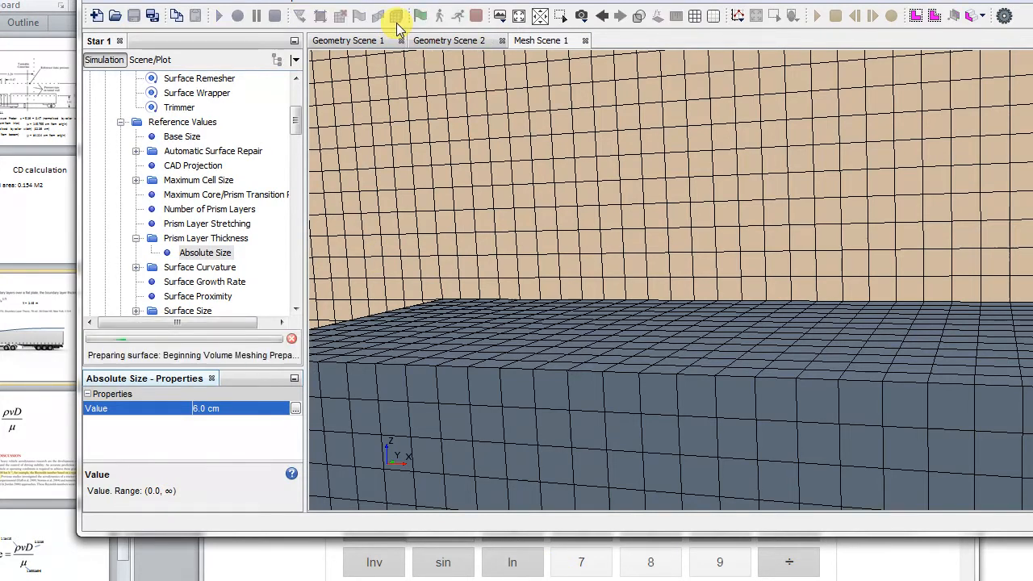
left_click(210, 209)
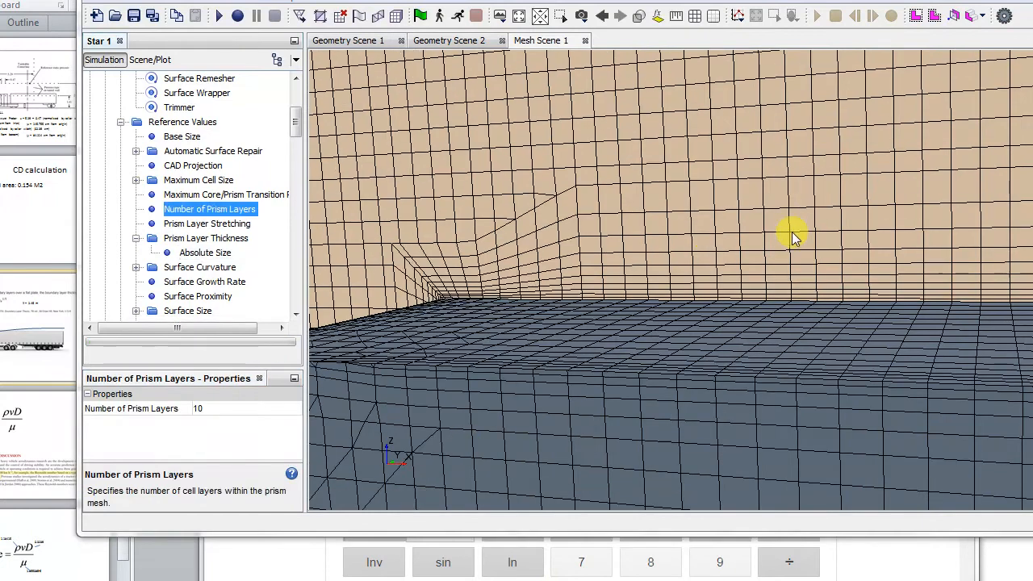
left_click(197, 313)
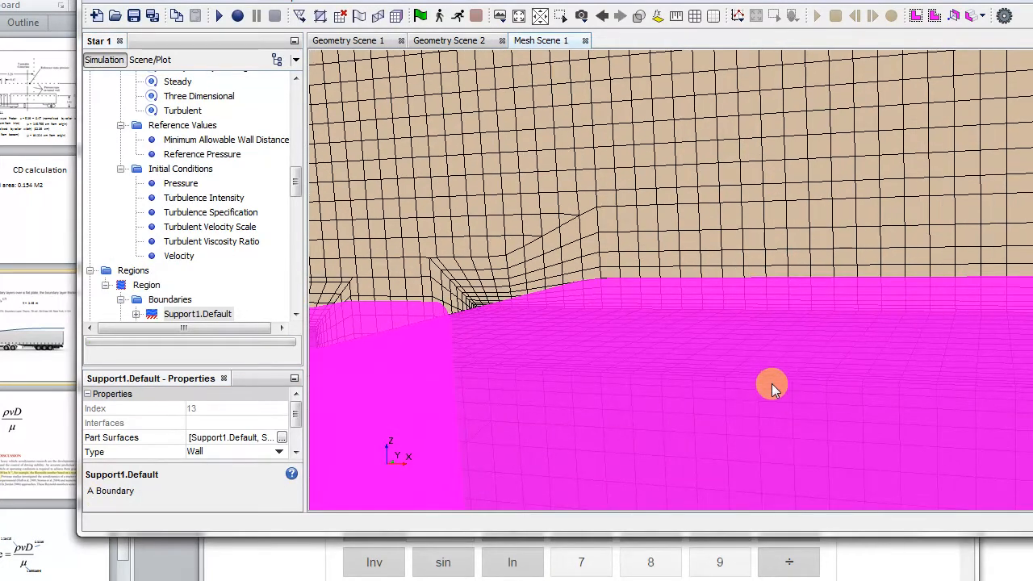
left_click_drag(771, 385, 641, 337)
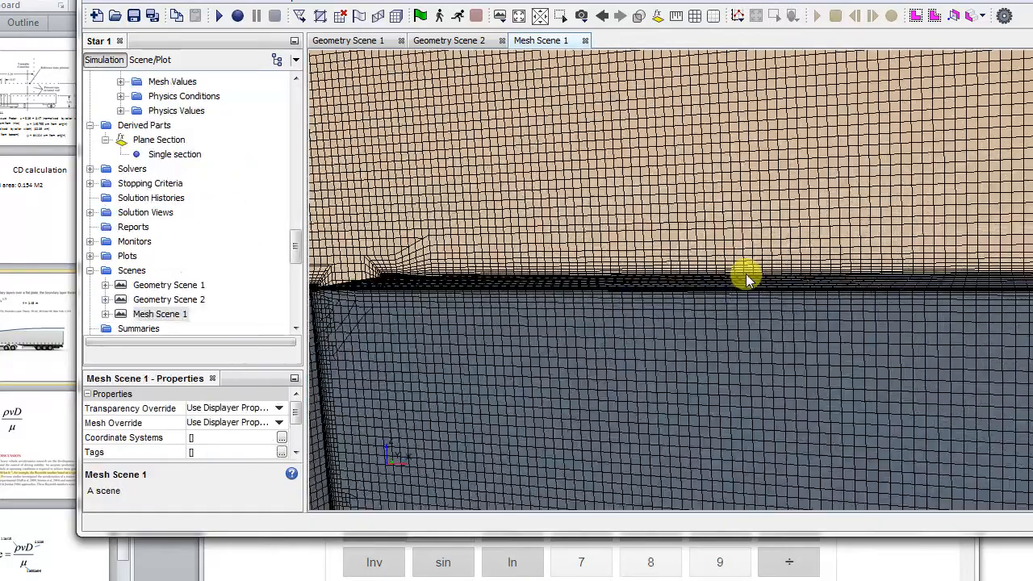
left_click_drag(746, 277, 915, 289)
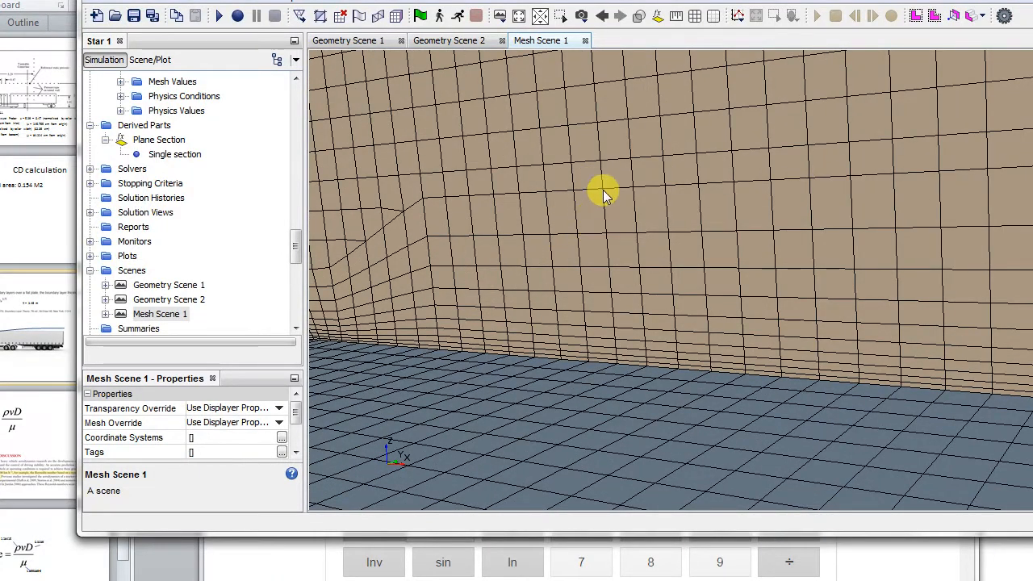
mouse_move(589, 176)
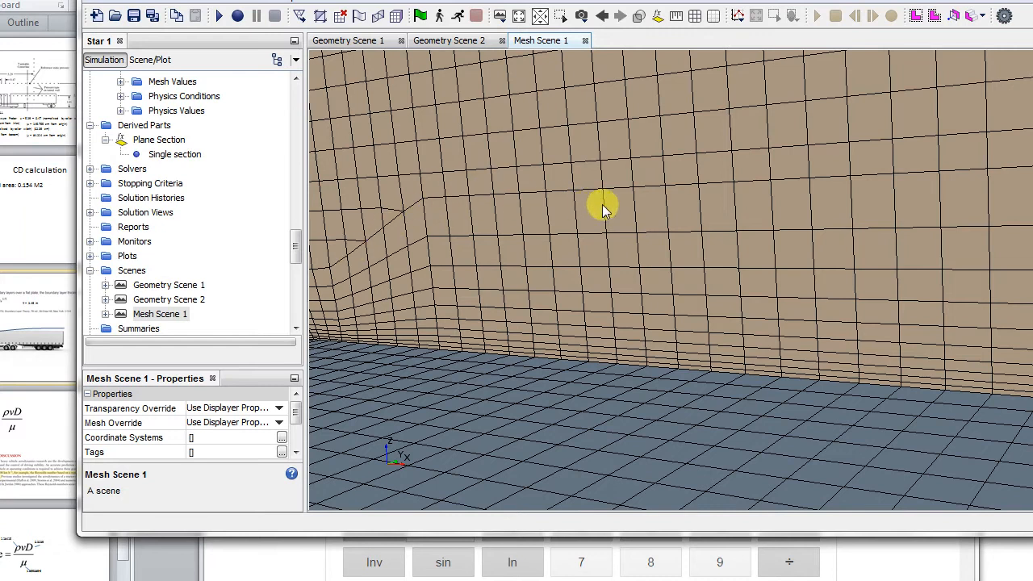
mouse_move(500, 224)
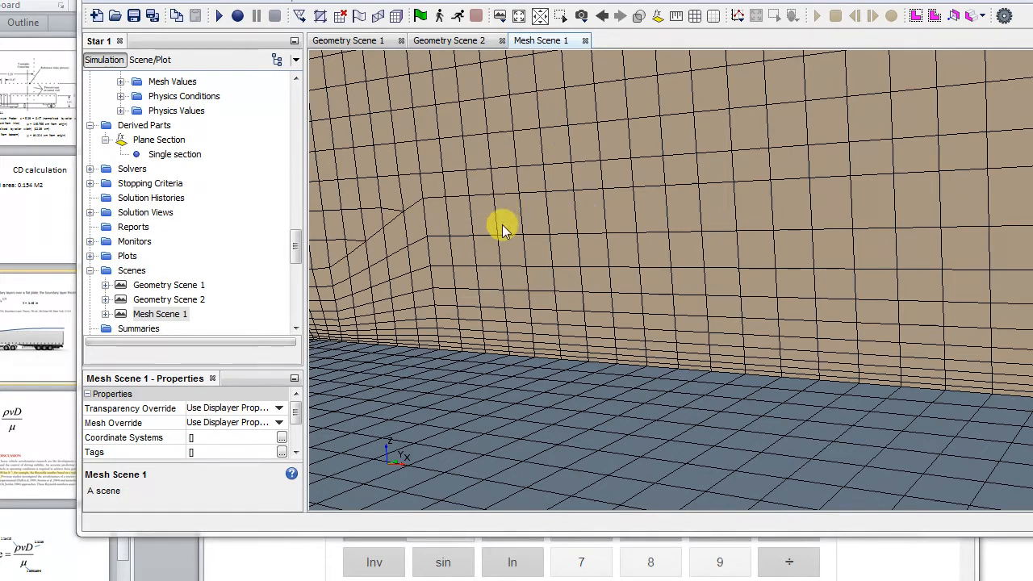
mouse_move(497, 250)
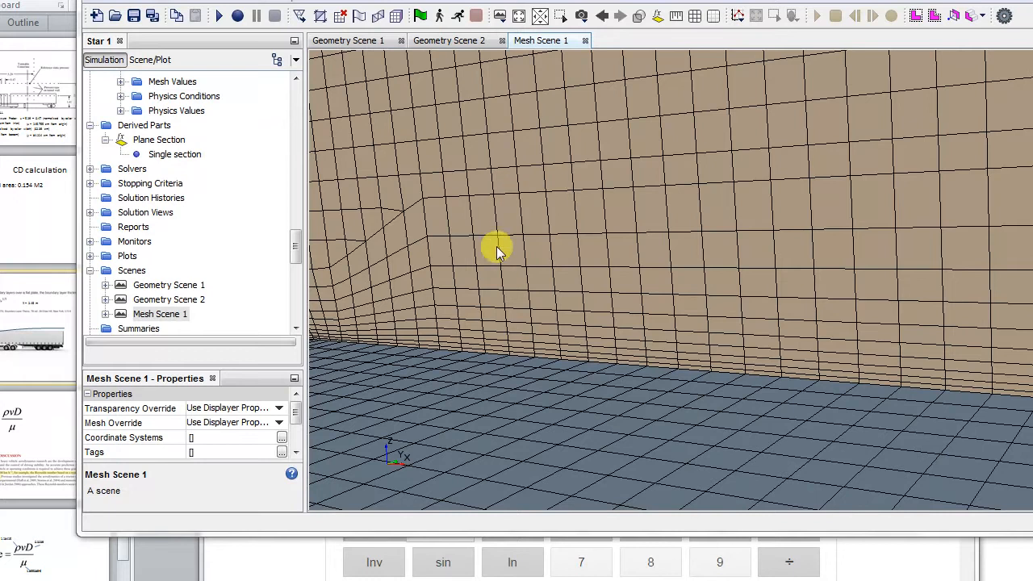
mouse_move(581, 359)
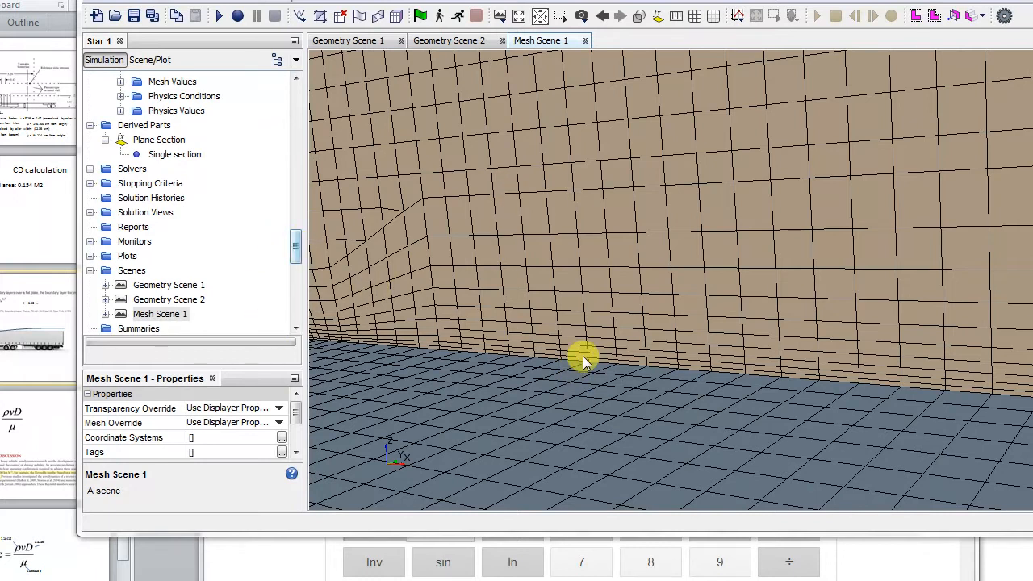
- Check prism layer stretching is 1.3 and change the number of prism layers from 10 to 13
left_click(159, 139)
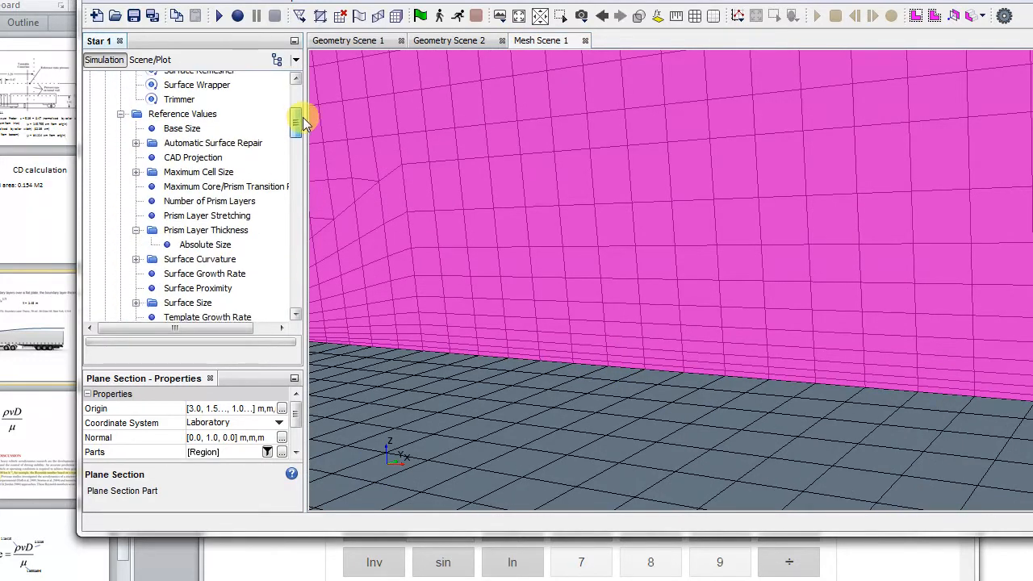
left_click(206, 166)
type("1.3")
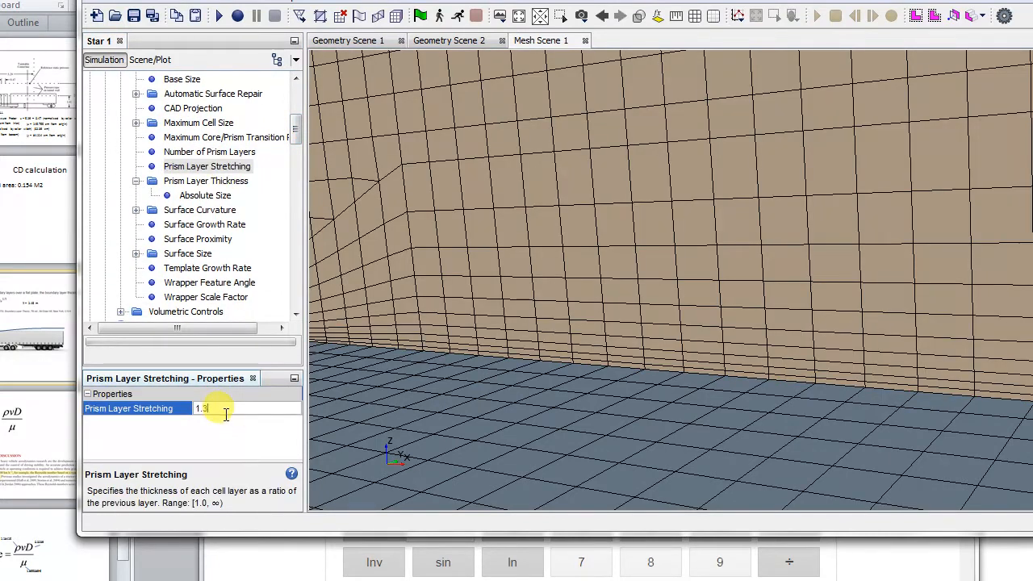
left_click(209, 152)
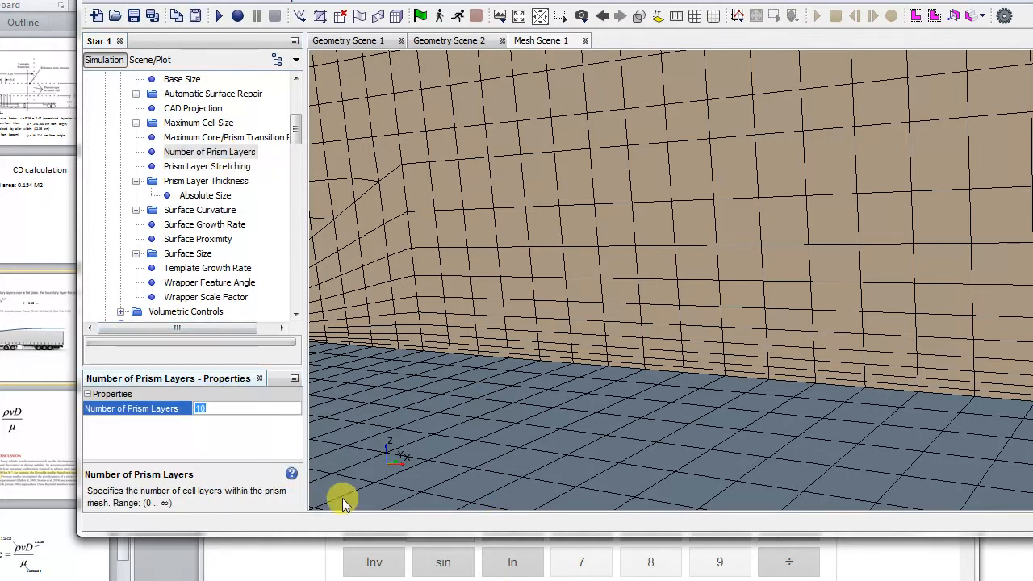
type("13")
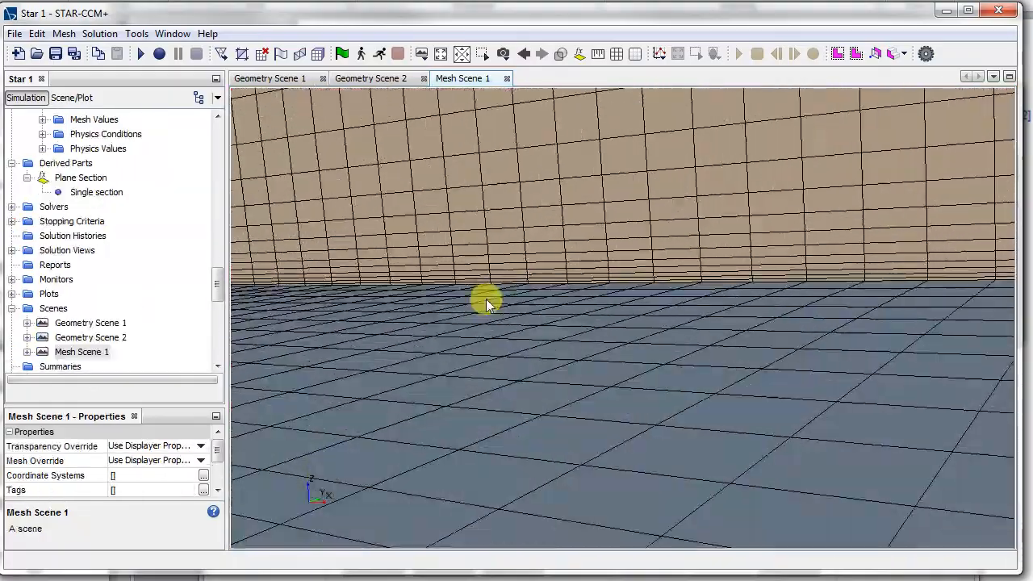
- Rotate and zoom from the floor close-up to an overview of the whole truck beside the red inlet wall
left_click_drag(489, 303, 456, 133)
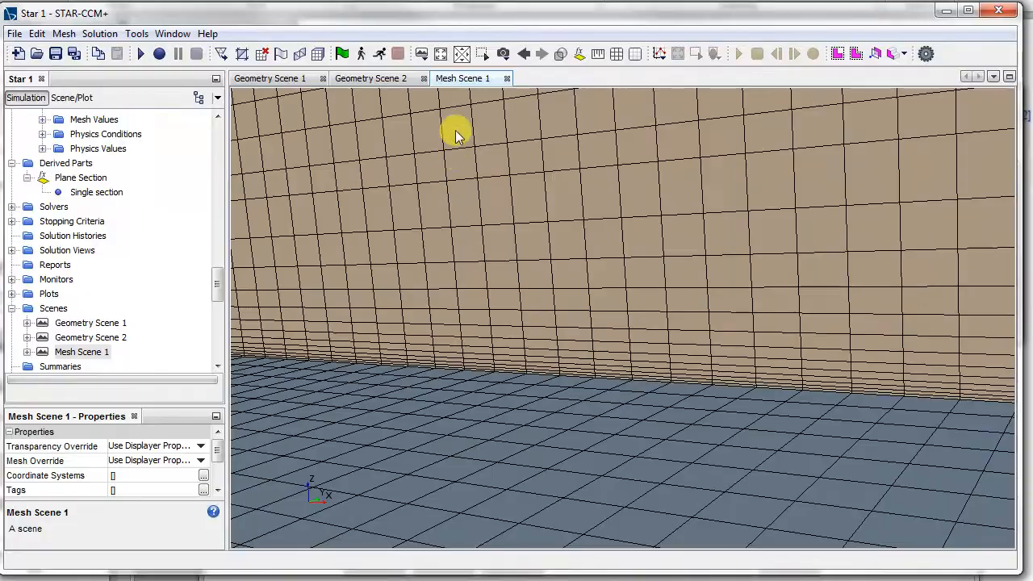
left_click_drag(456, 133, 416, 315)
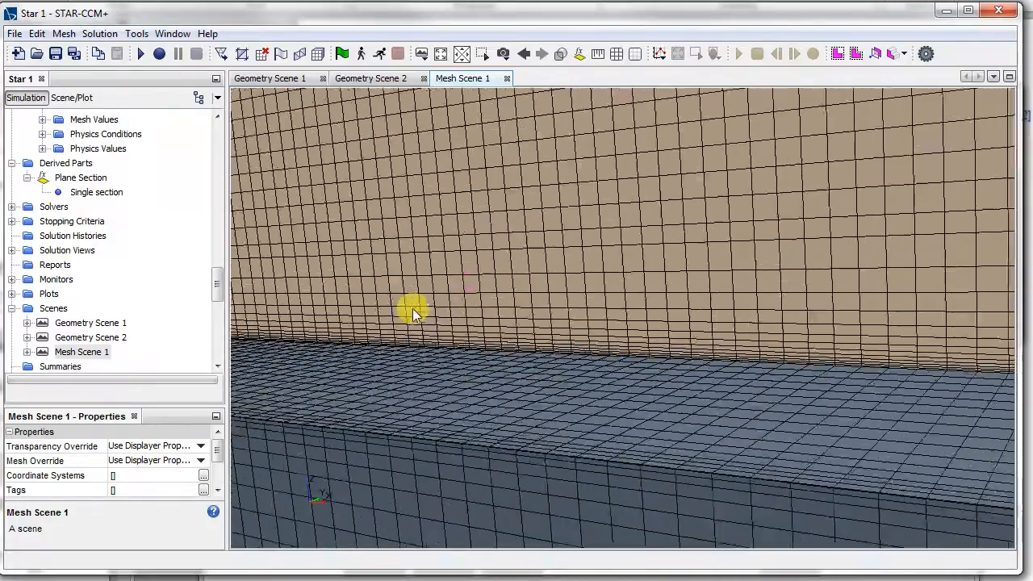
left_click_drag(416, 315, 634, 343)
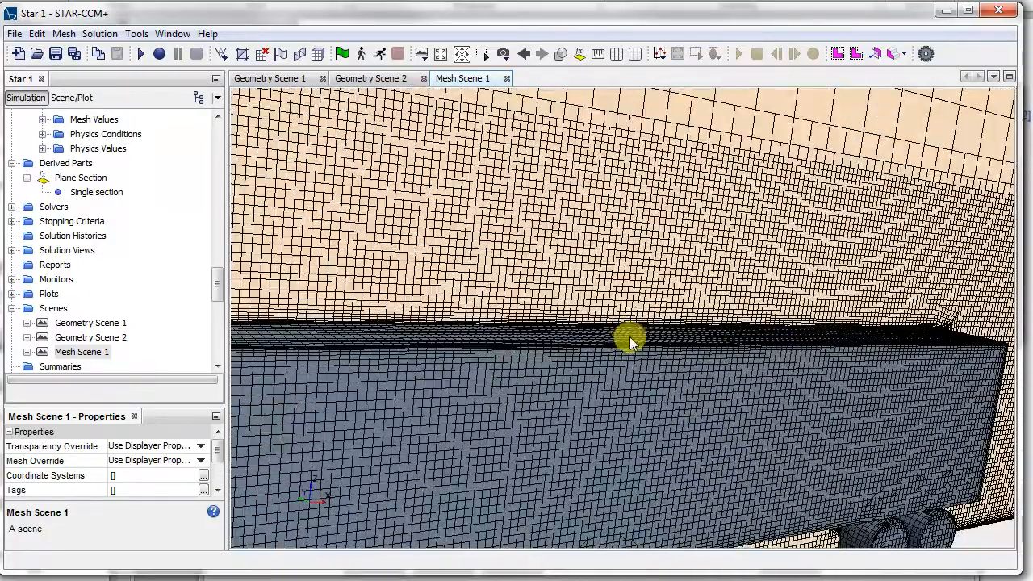
left_click_drag(632, 339, 773, 331)
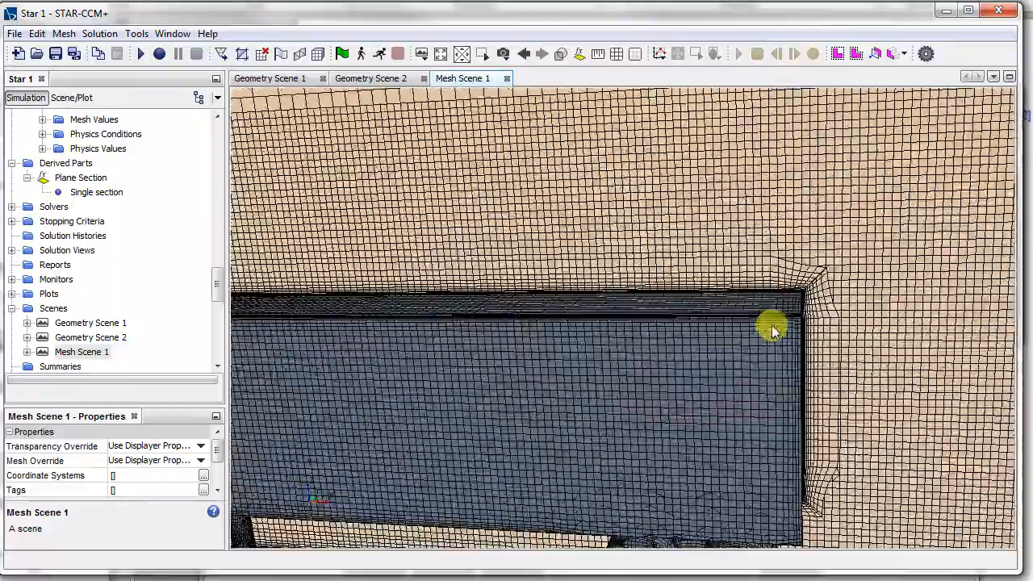
left_click_drag(772, 329, 517, 357)
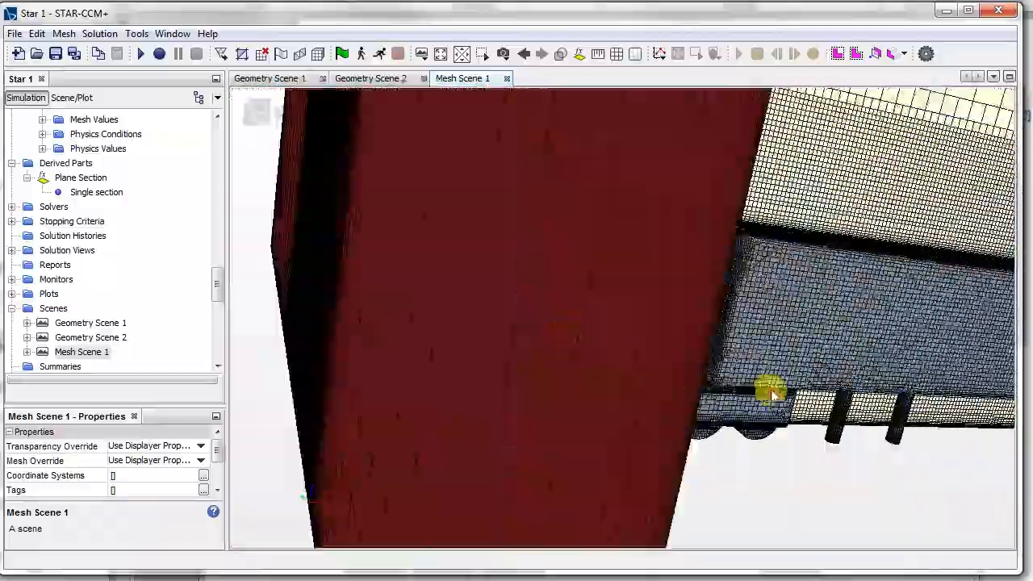
left_click_drag(770, 391, 686, 391)
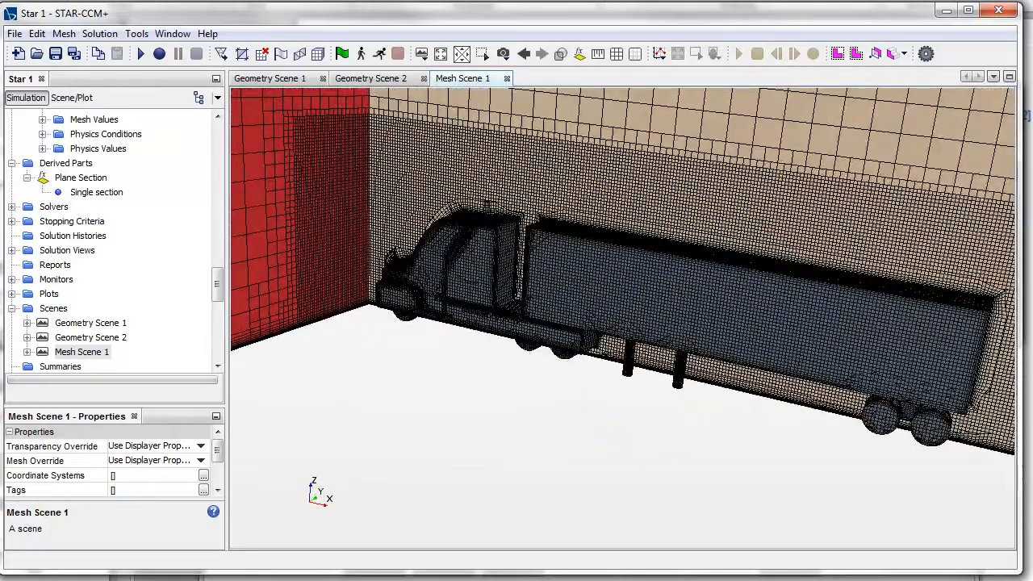
- Set the Physics 1 initial turbulence intensity to a constant 0.0025
scroll("up", 3)
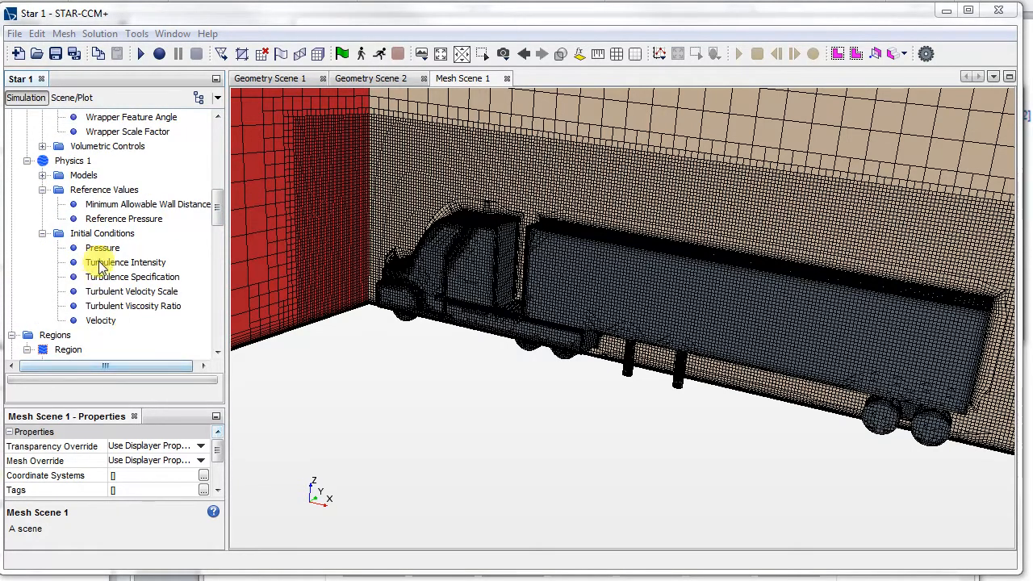
left_click(125, 262)
type("0.")
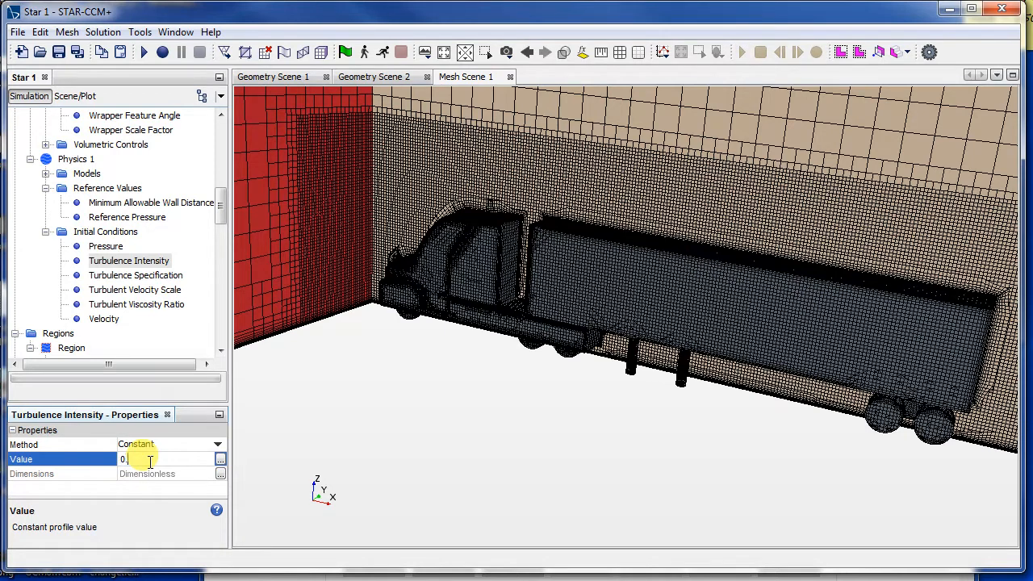
type("025")
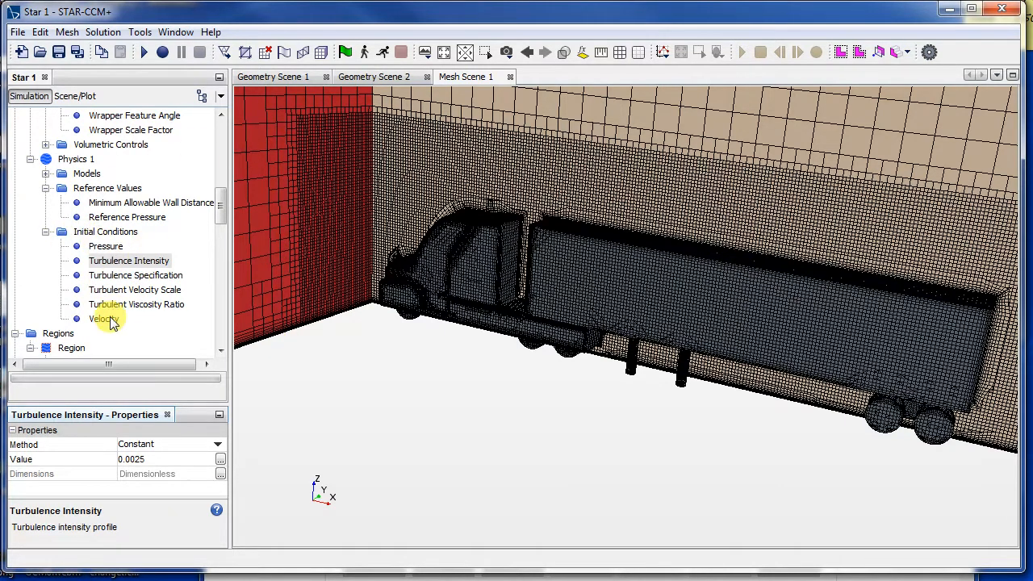
- Look up the WindTunnel.Inlet velocity magnitude of 51.45 km/h and copy its value
left_click(104, 318)
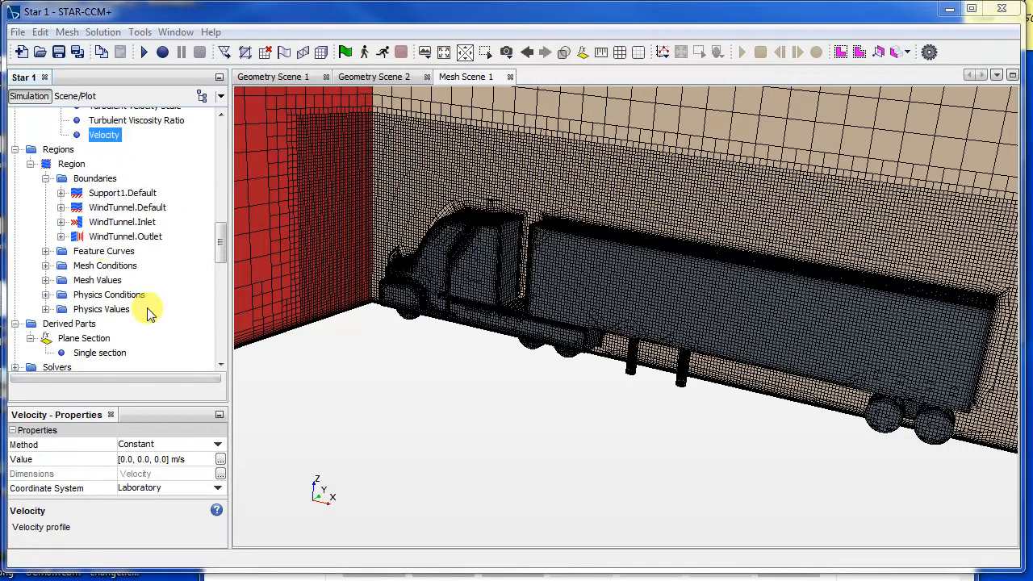
left_click(122, 222)
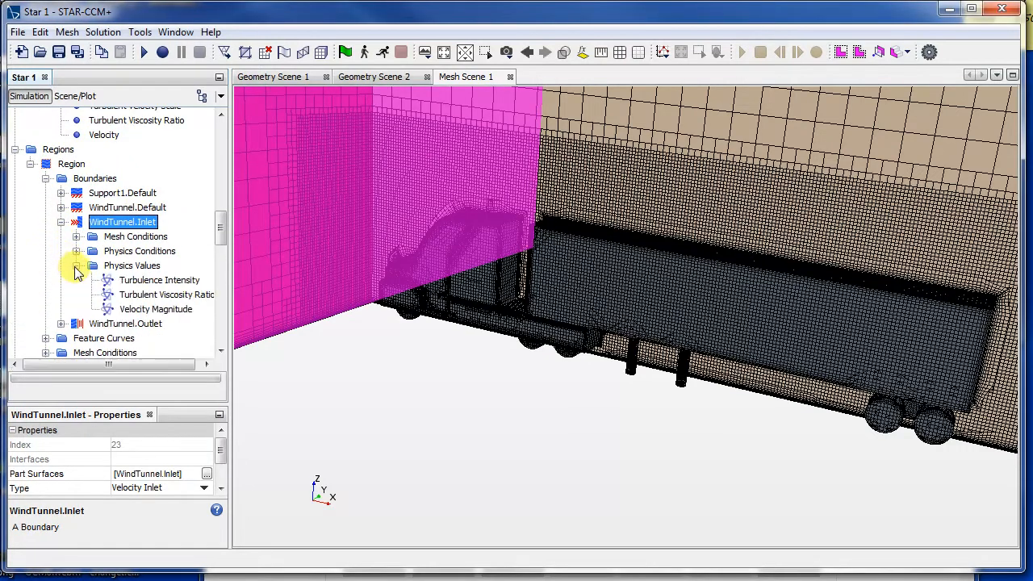
left_click(155, 309)
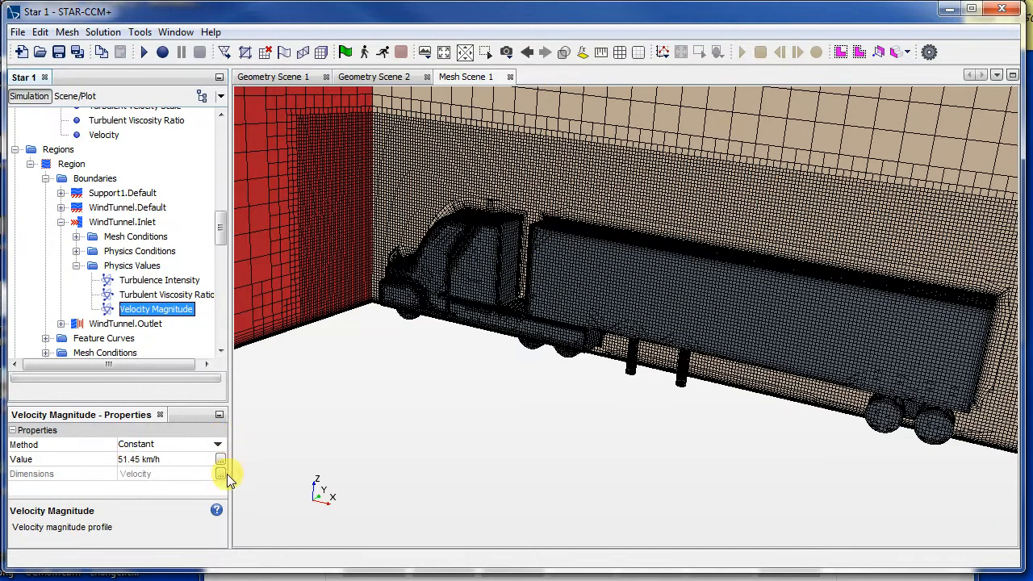
left_click(154, 459)
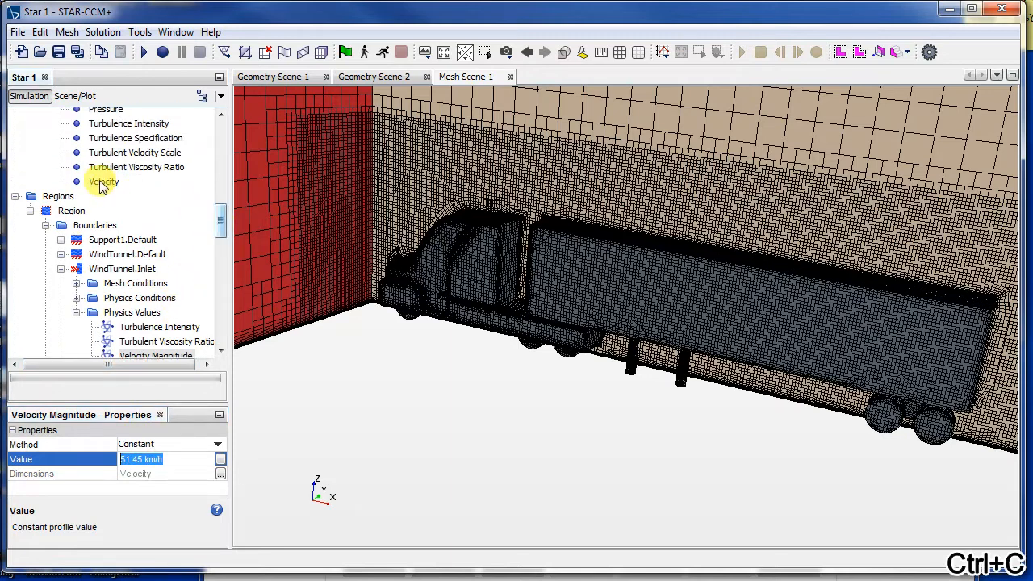
- Set the initial velocity to 51.45, 0.0, 0.0 km/h by pasting the inlet speed
left_click(103, 181)
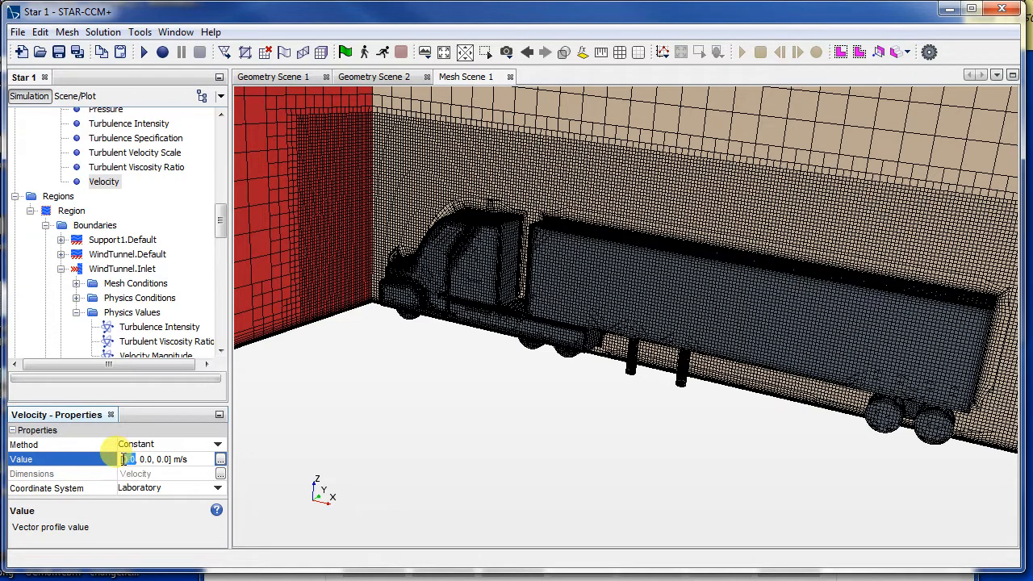
key("ctrl+v")
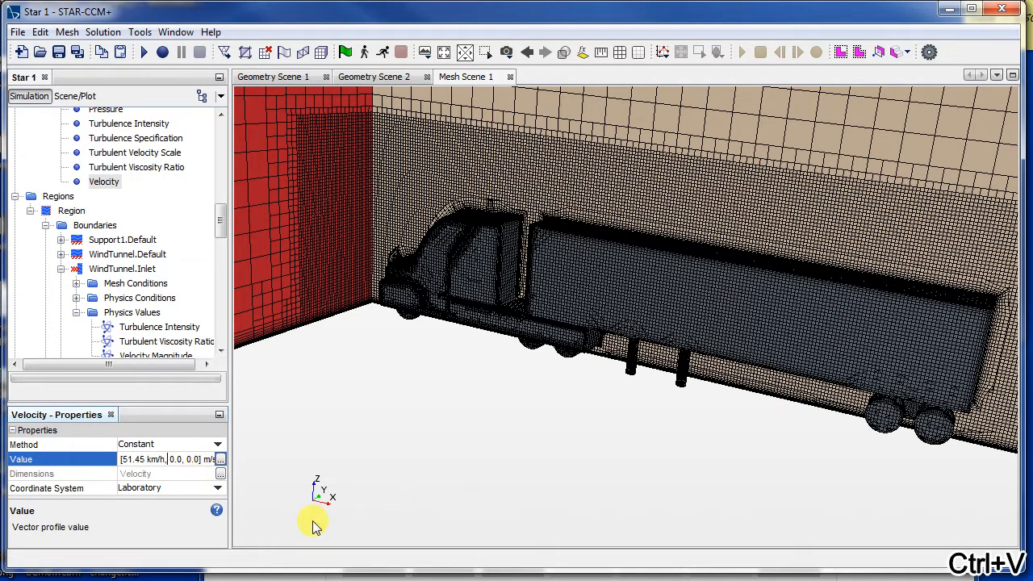
key("ctrl+v")
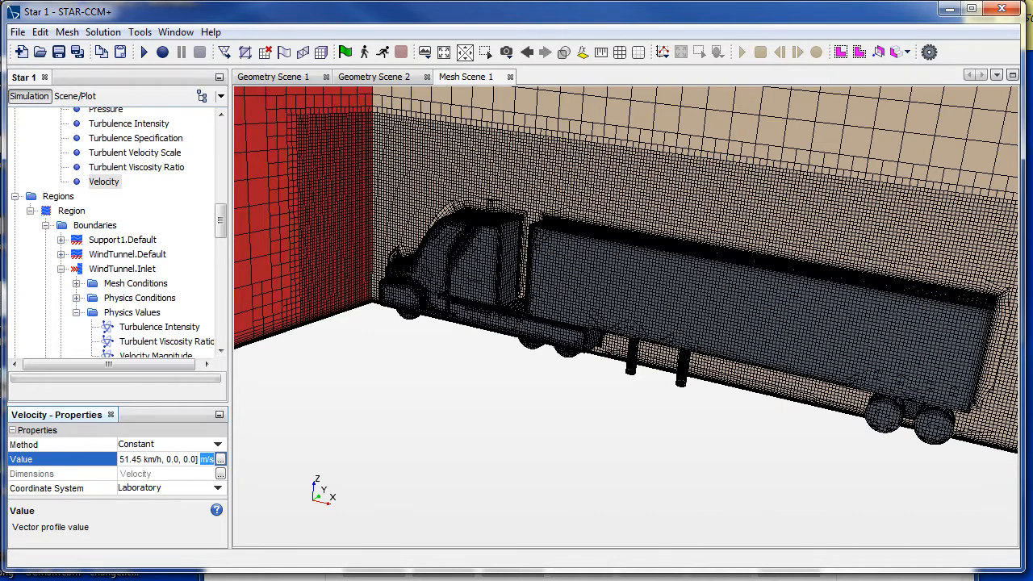
type("1.45 km/h, 0.0, 0.0")
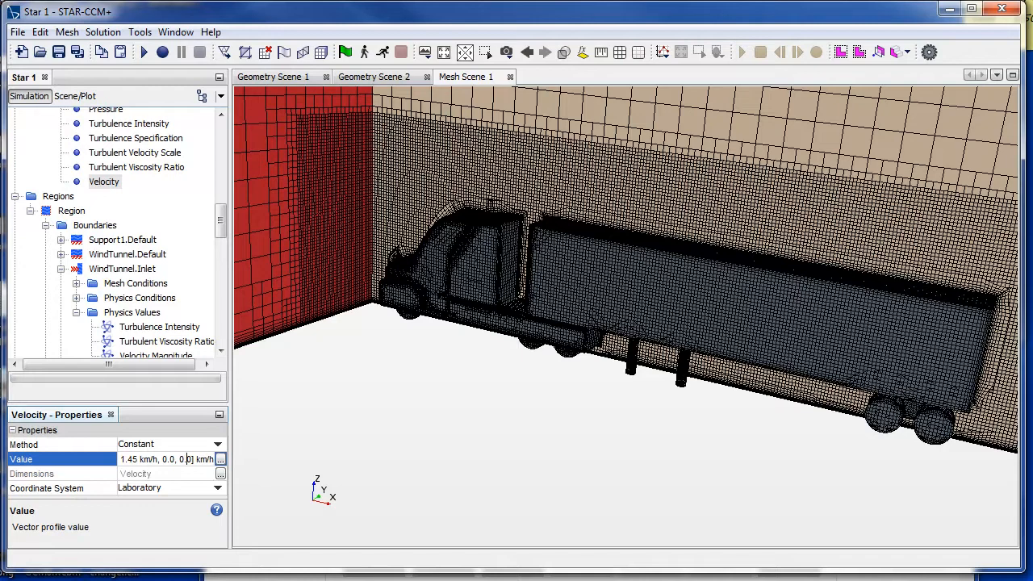